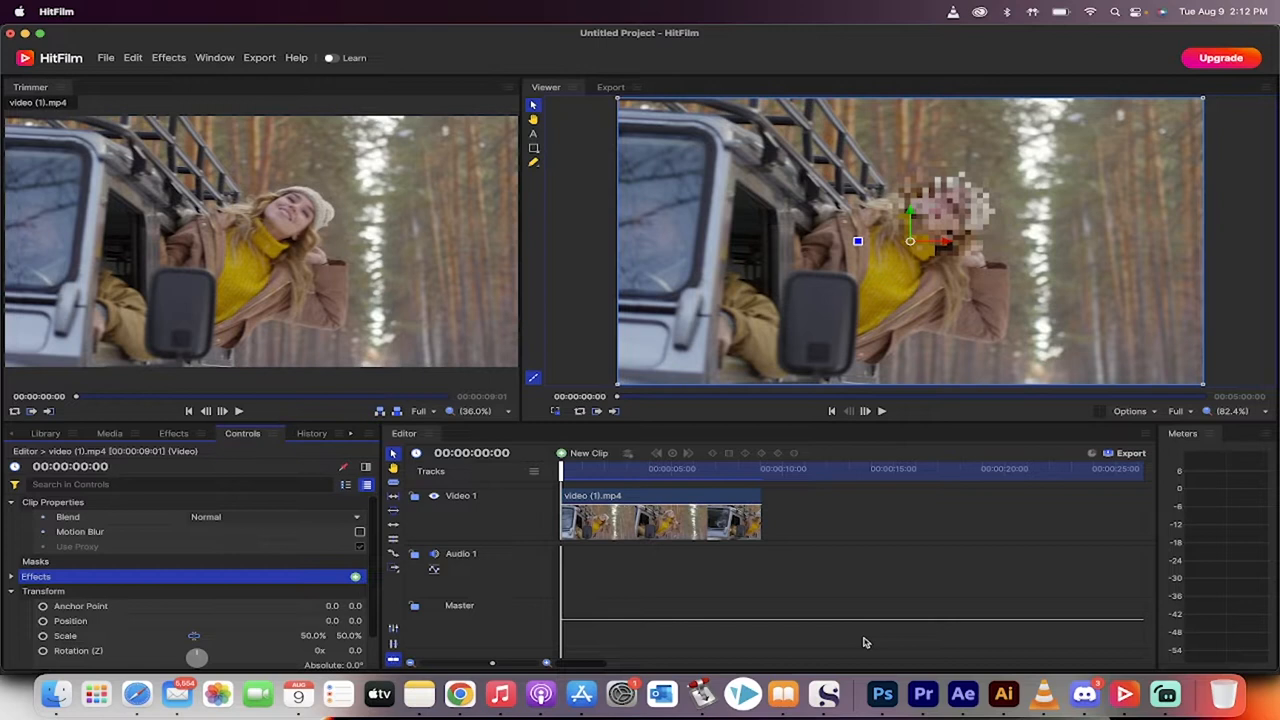
mouse_move(908, 592)
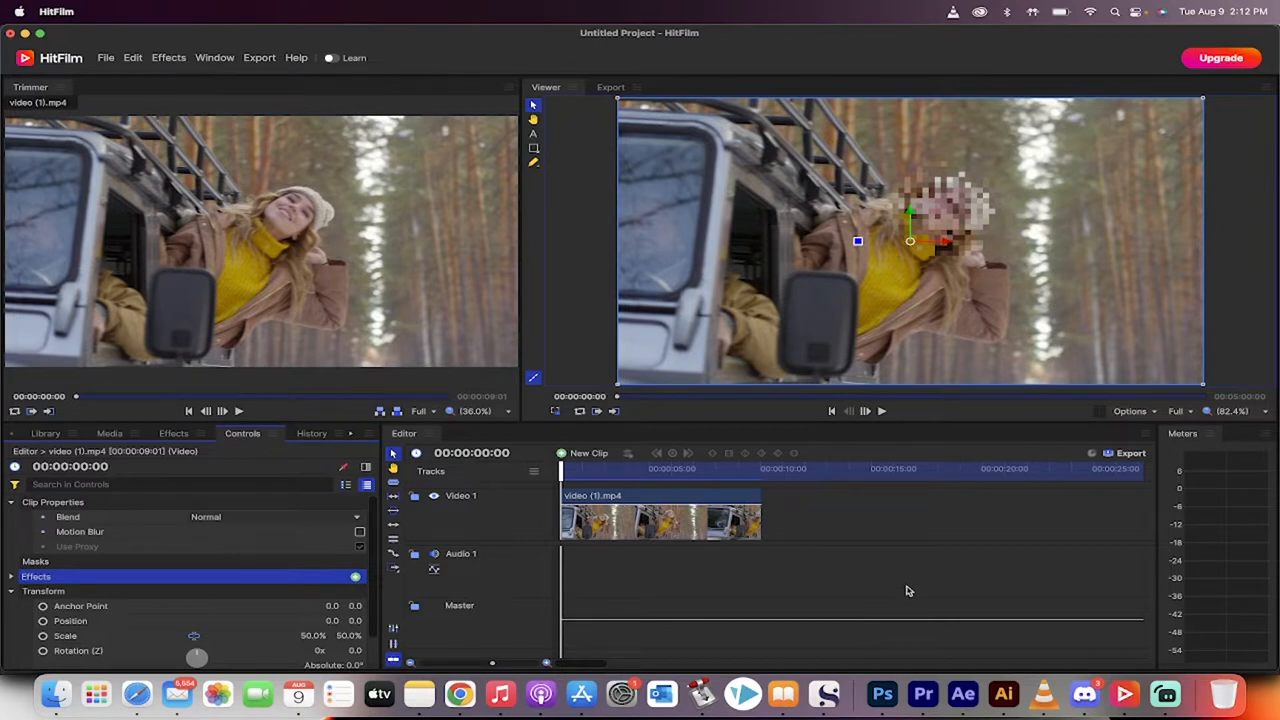
mouse_move(588, 472)
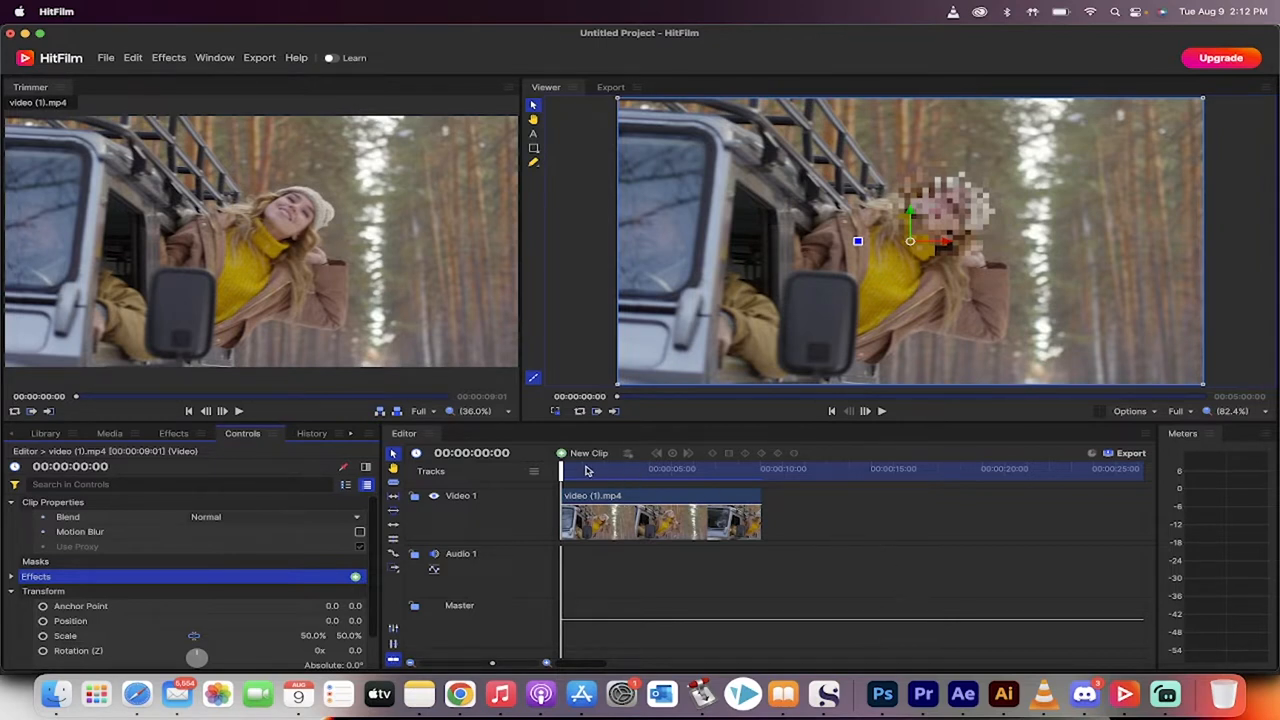
mouse_move(412, 496)
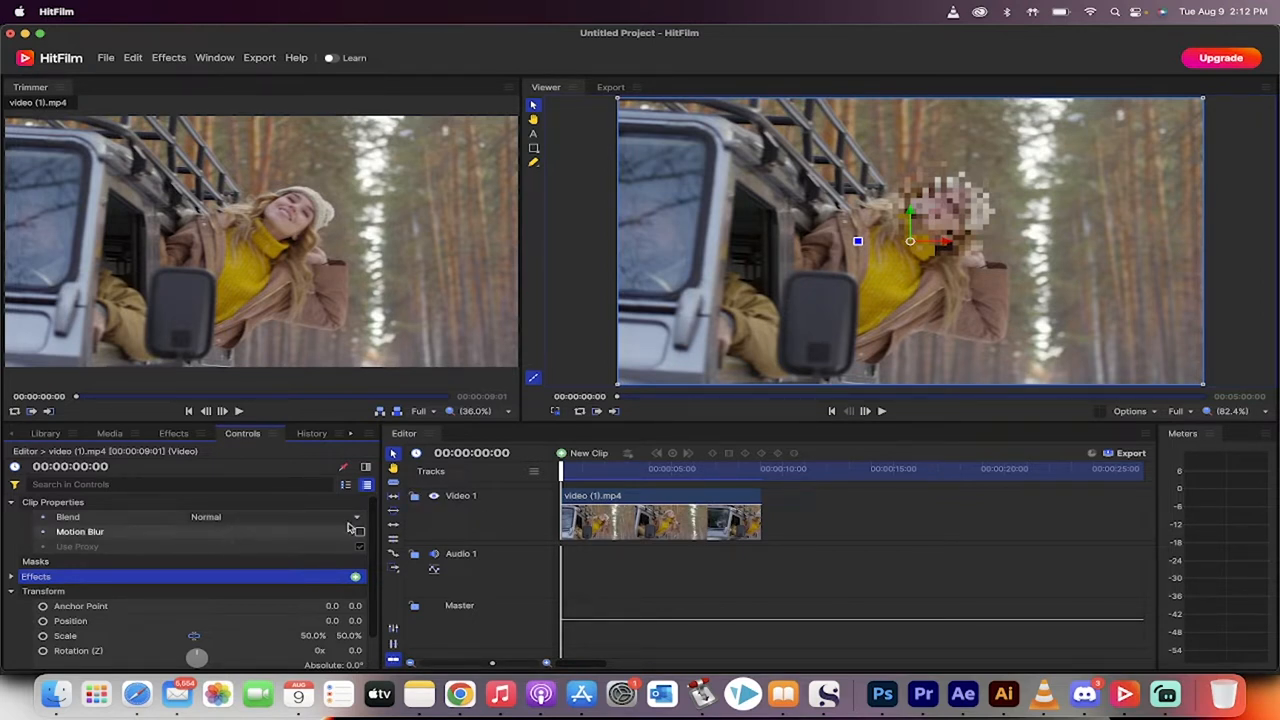
- Preview the example pixel blur, then select and delete the finished clip from the timeline
click(880, 410)
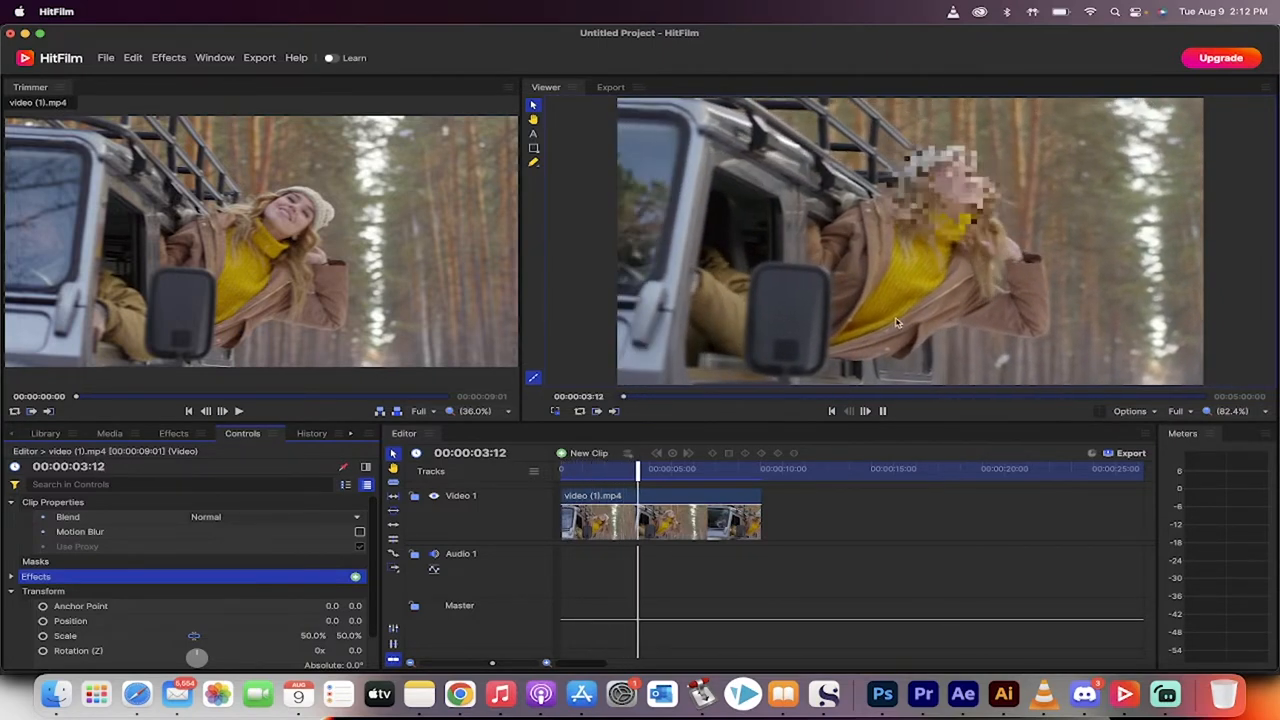
click(684, 468)
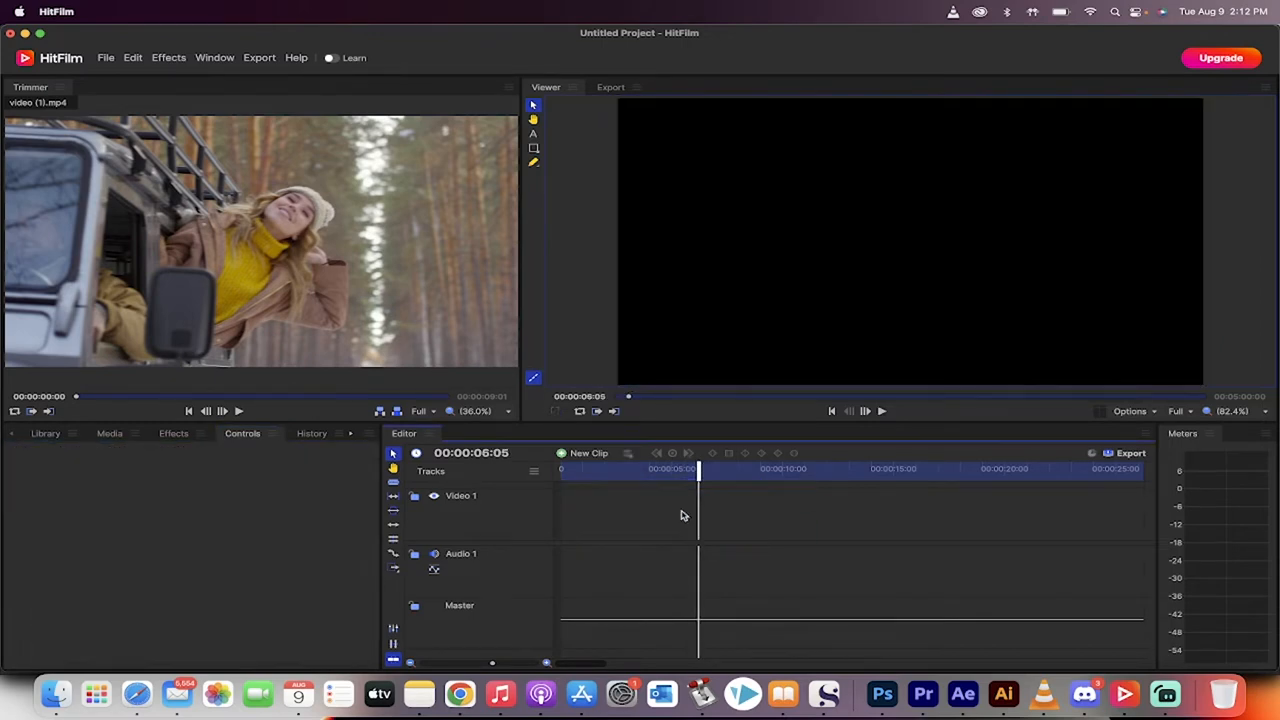
- Place video (1).mp4 from the project media onto the Video 1 track, keeping the current sequence settings
click(44, 432)
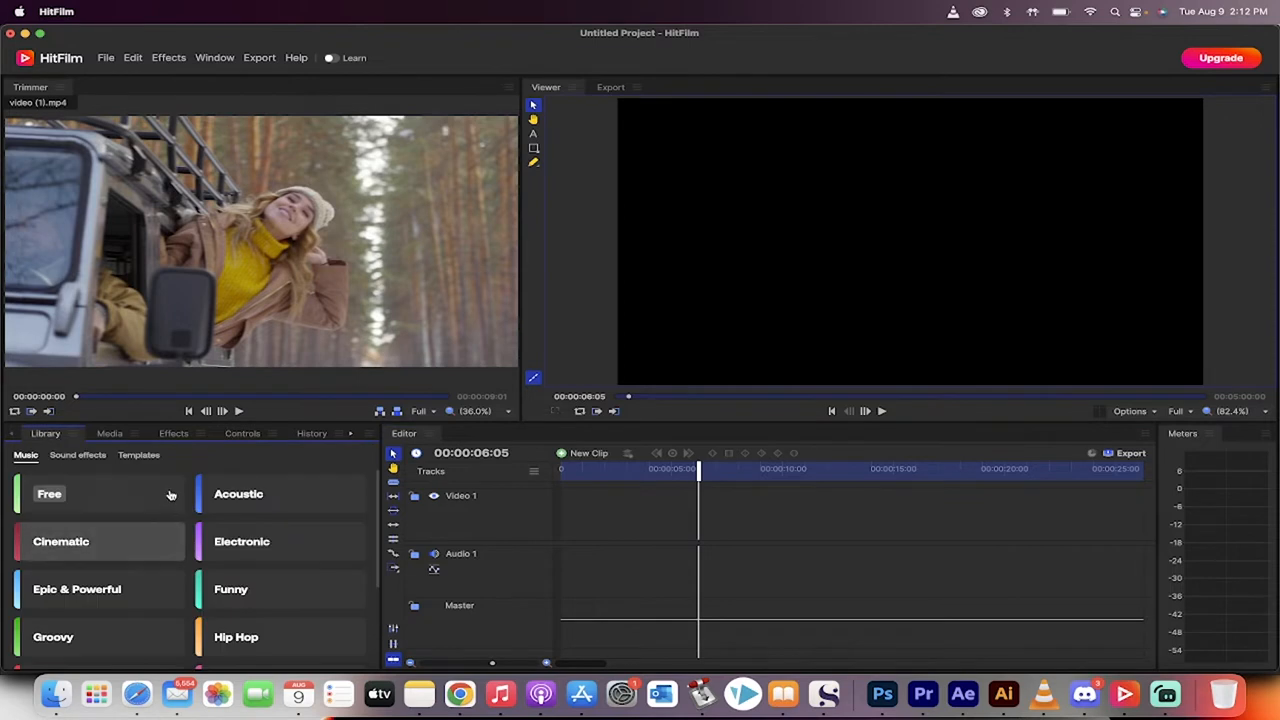
click(110, 432)
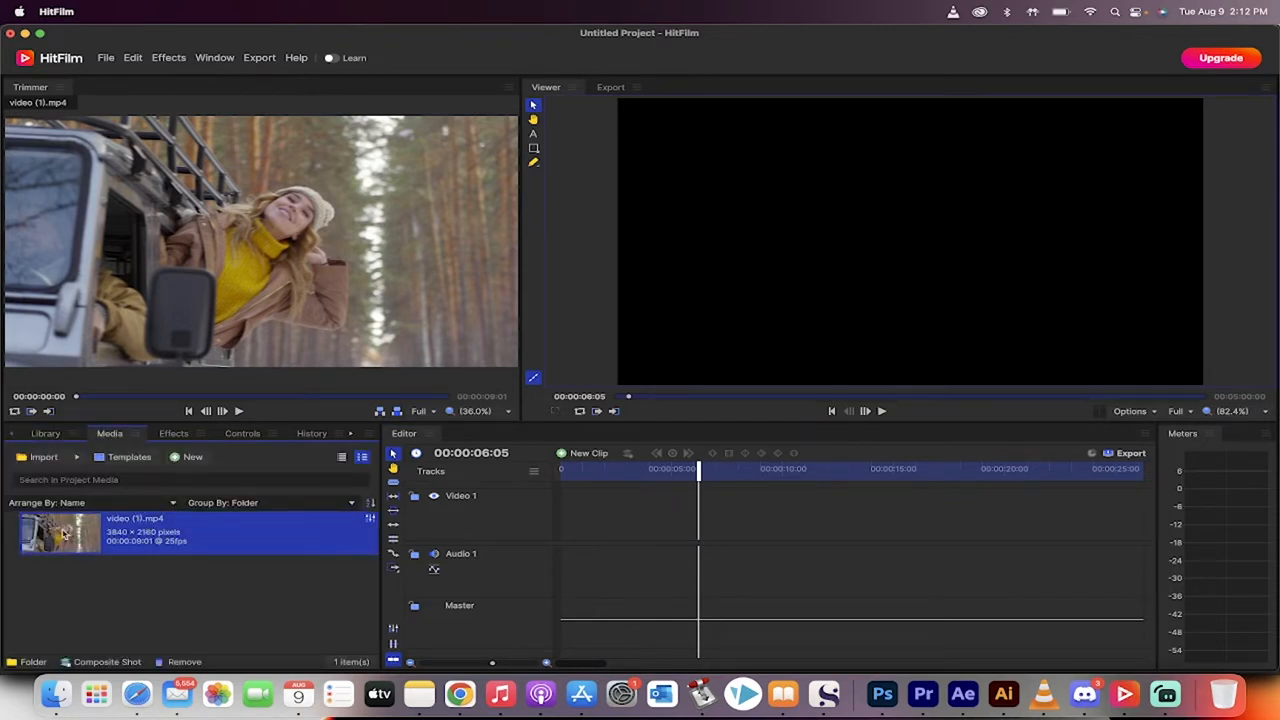
drag(60, 532, 660, 510)
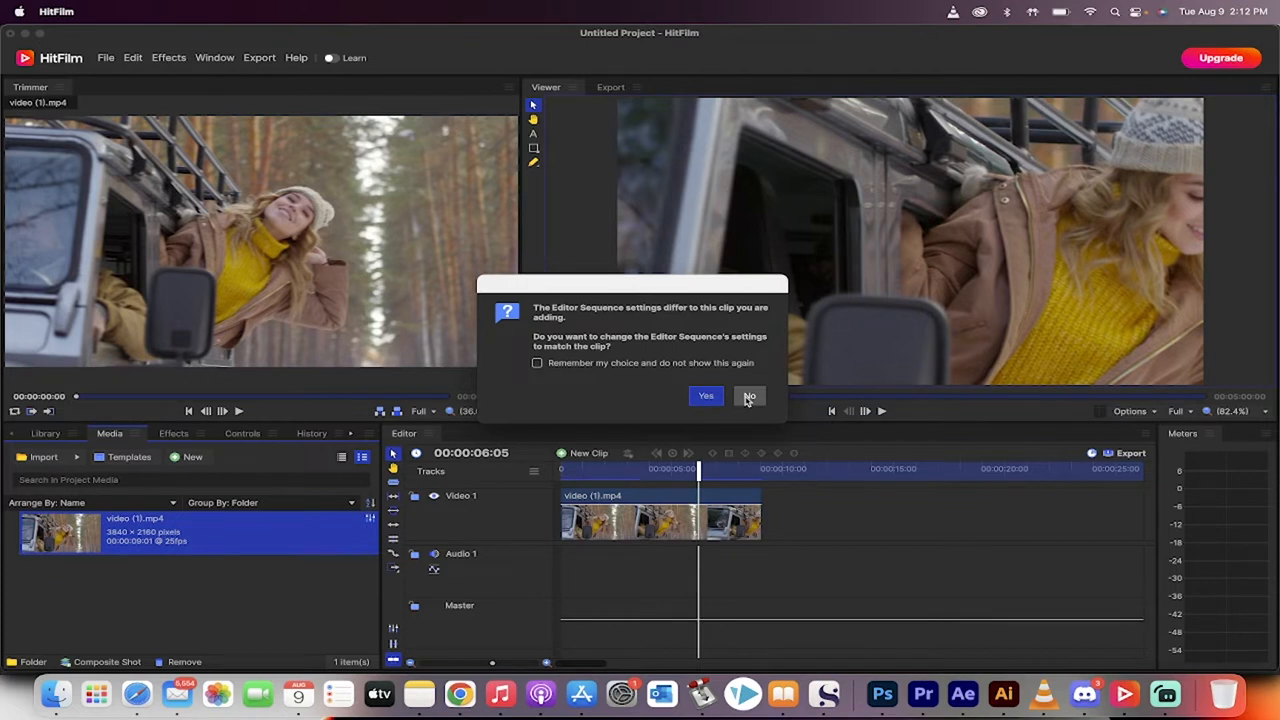
mouse_move(748, 400)
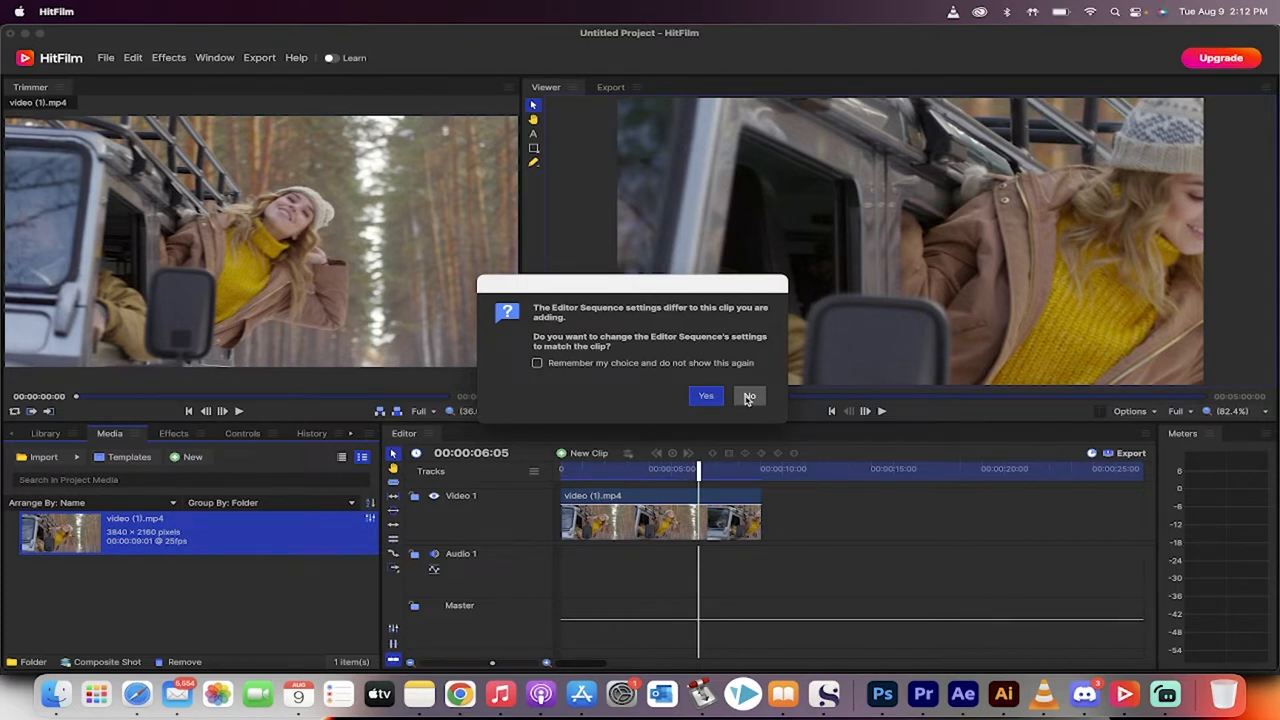
click(750, 396)
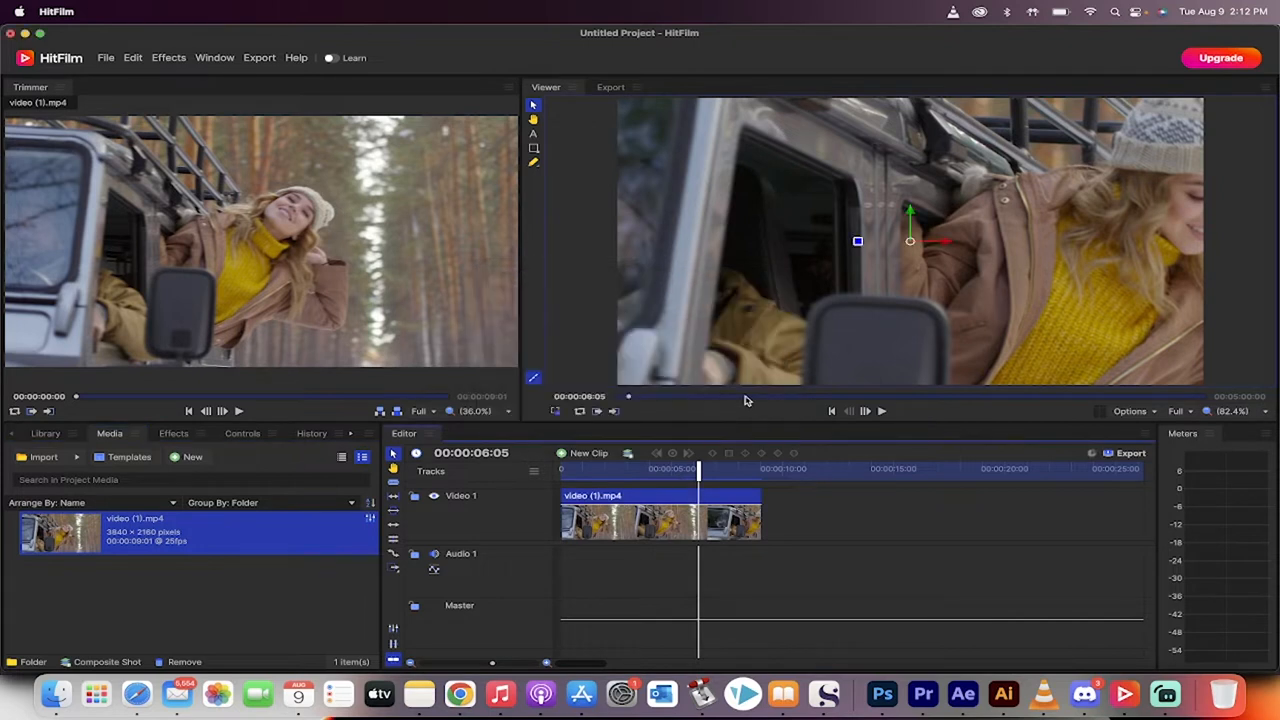
mouse_move(608, 510)
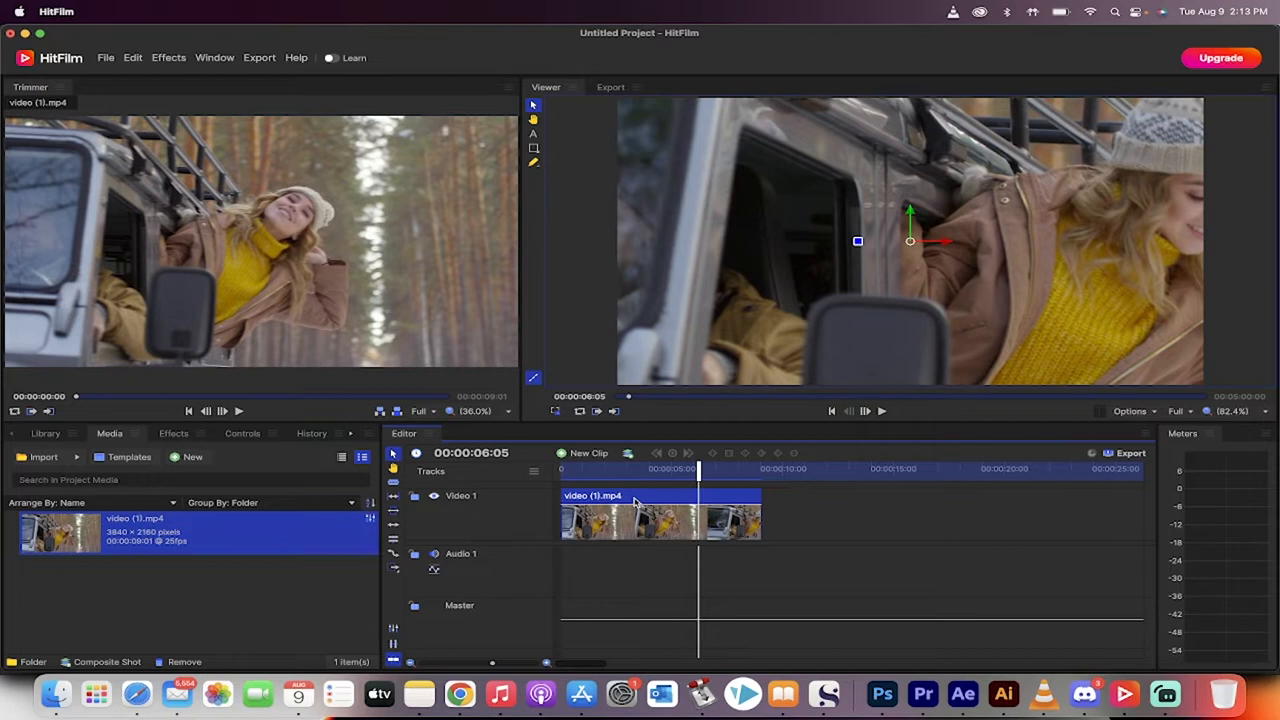
mouse_move(652, 500)
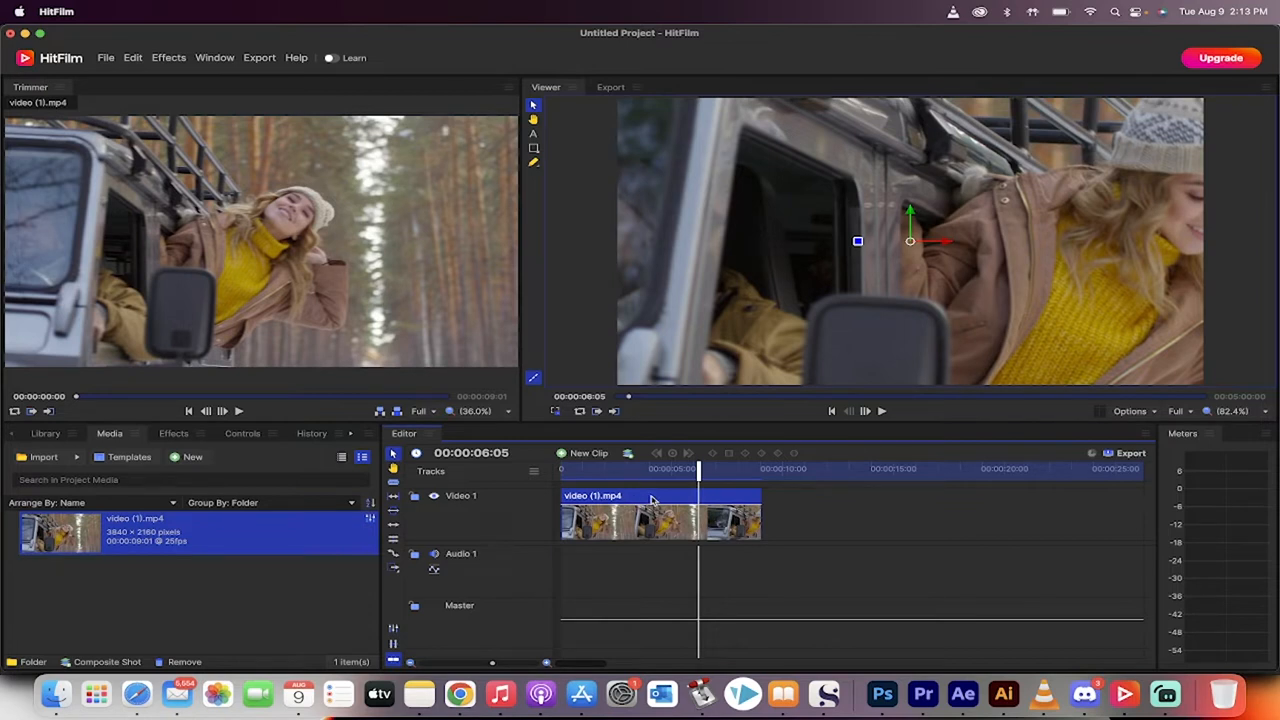
mouse_move(700, 344)
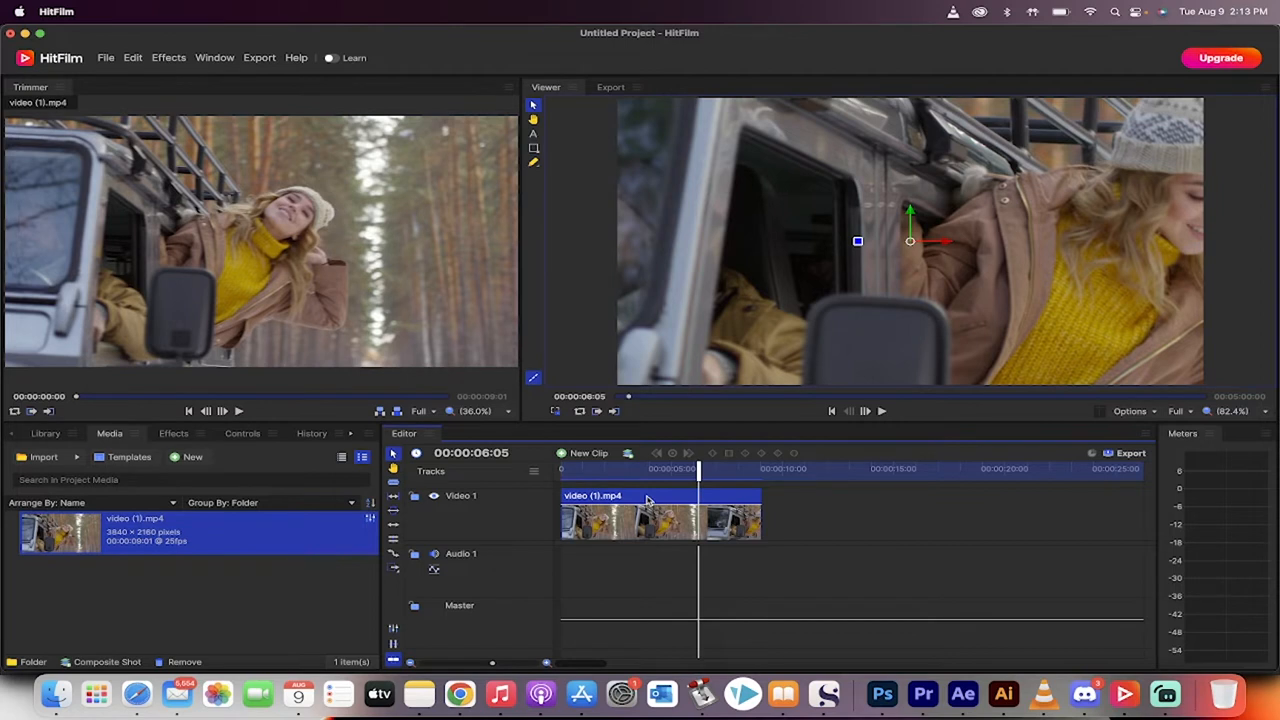
mouse_move(738, 294)
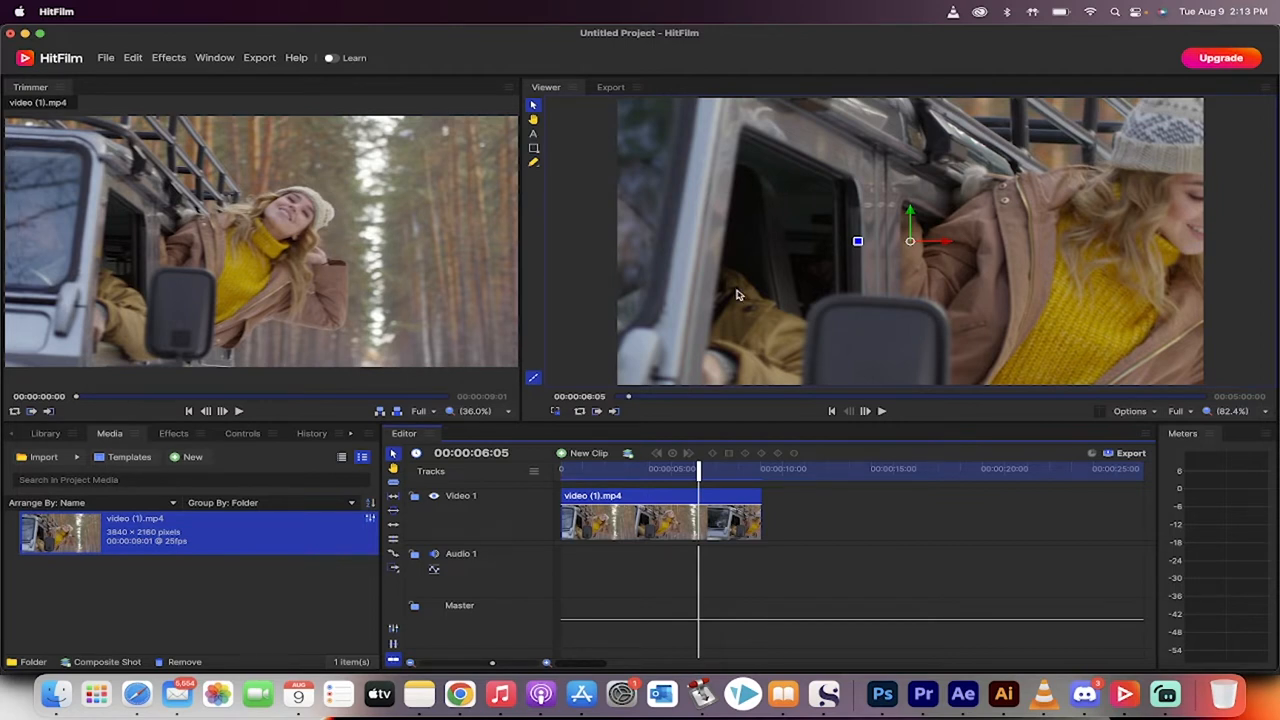
mouse_move(650, 504)
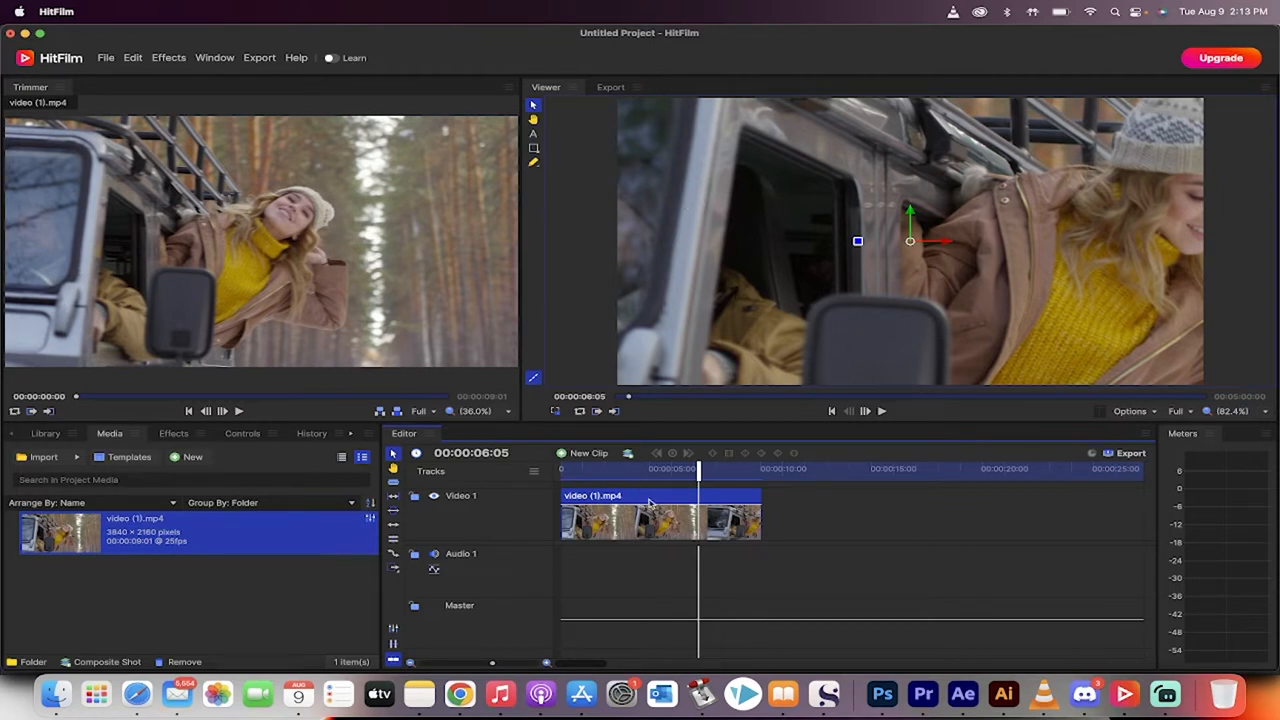
right_click(650, 500)
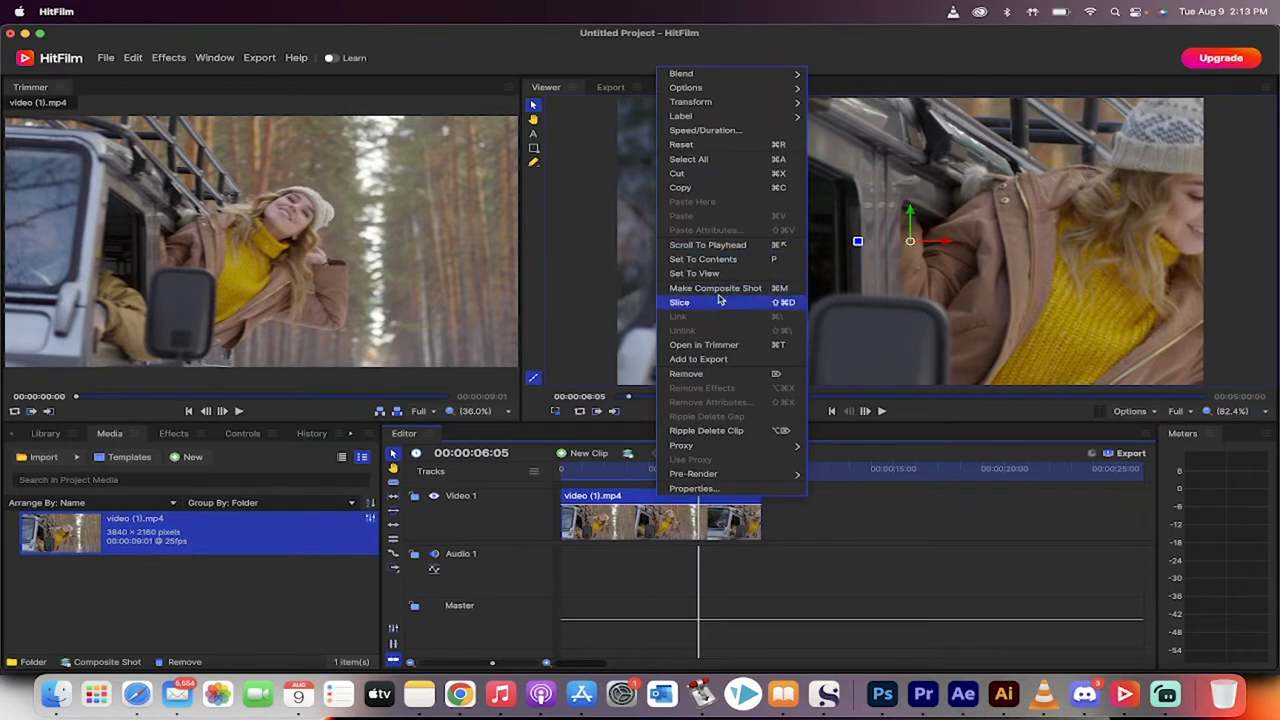
mouse_move(708, 244)
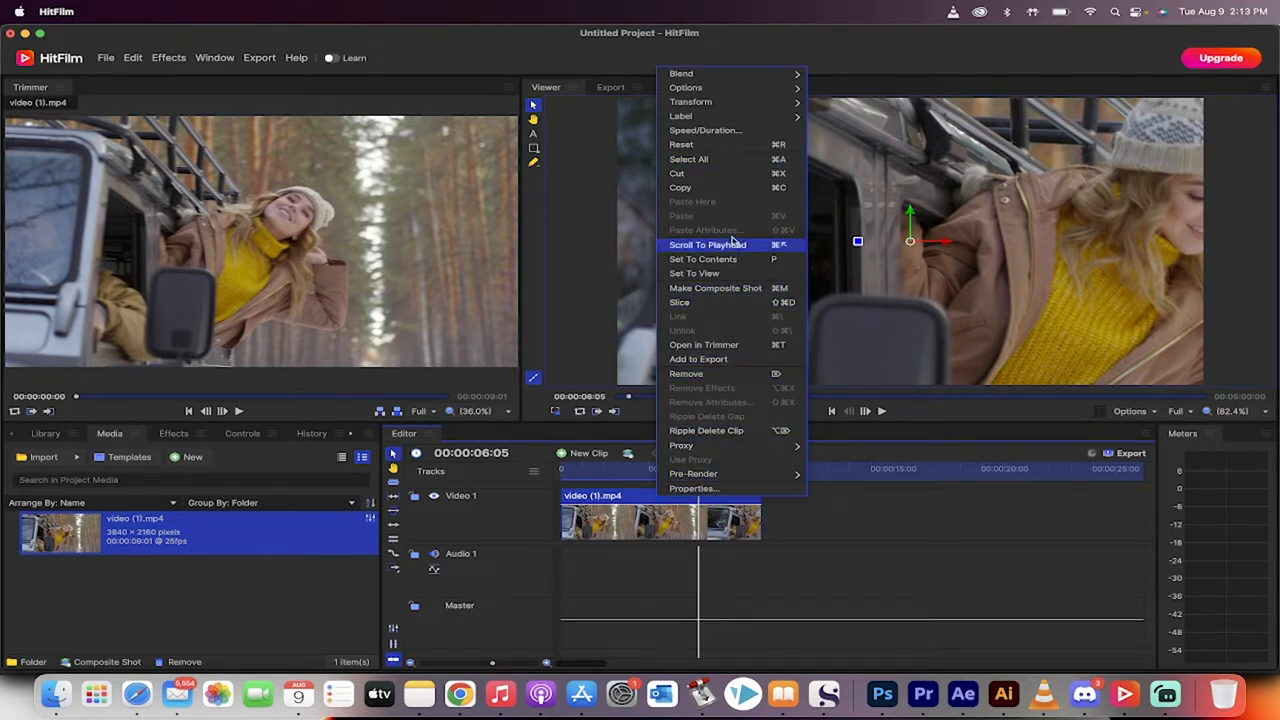
mouse_move(704, 130)
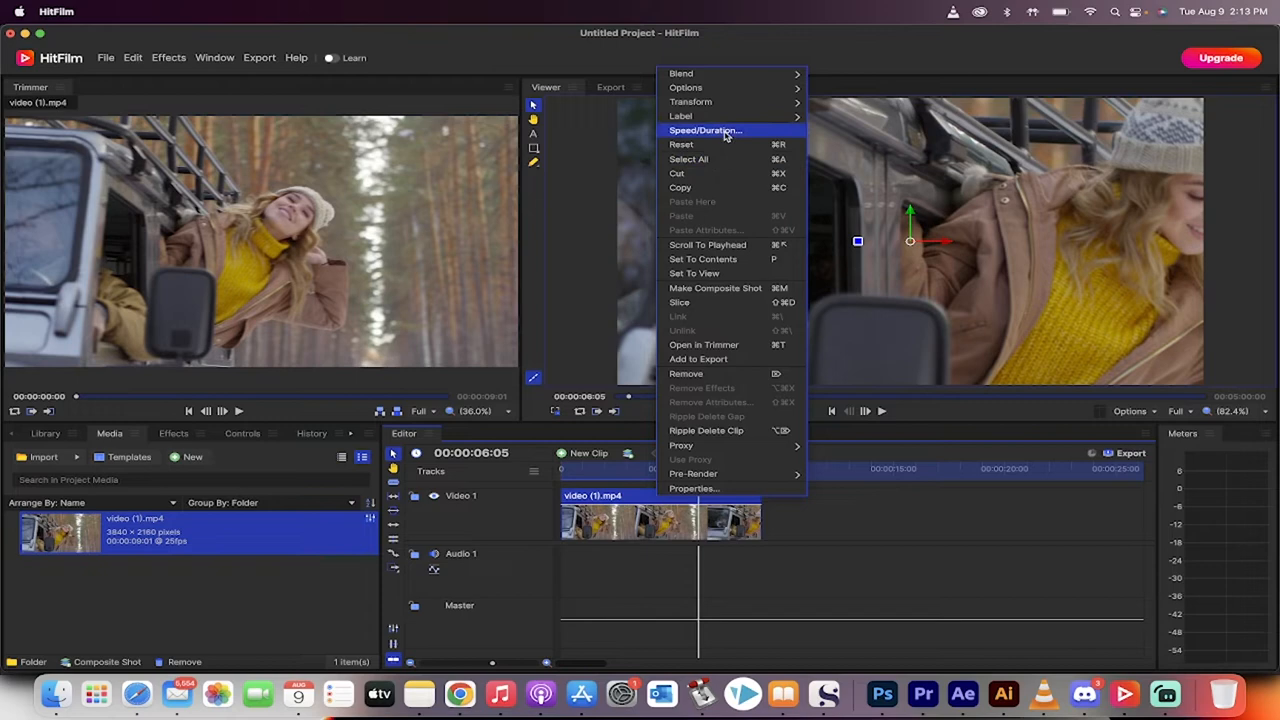
mouse_move(690, 100)
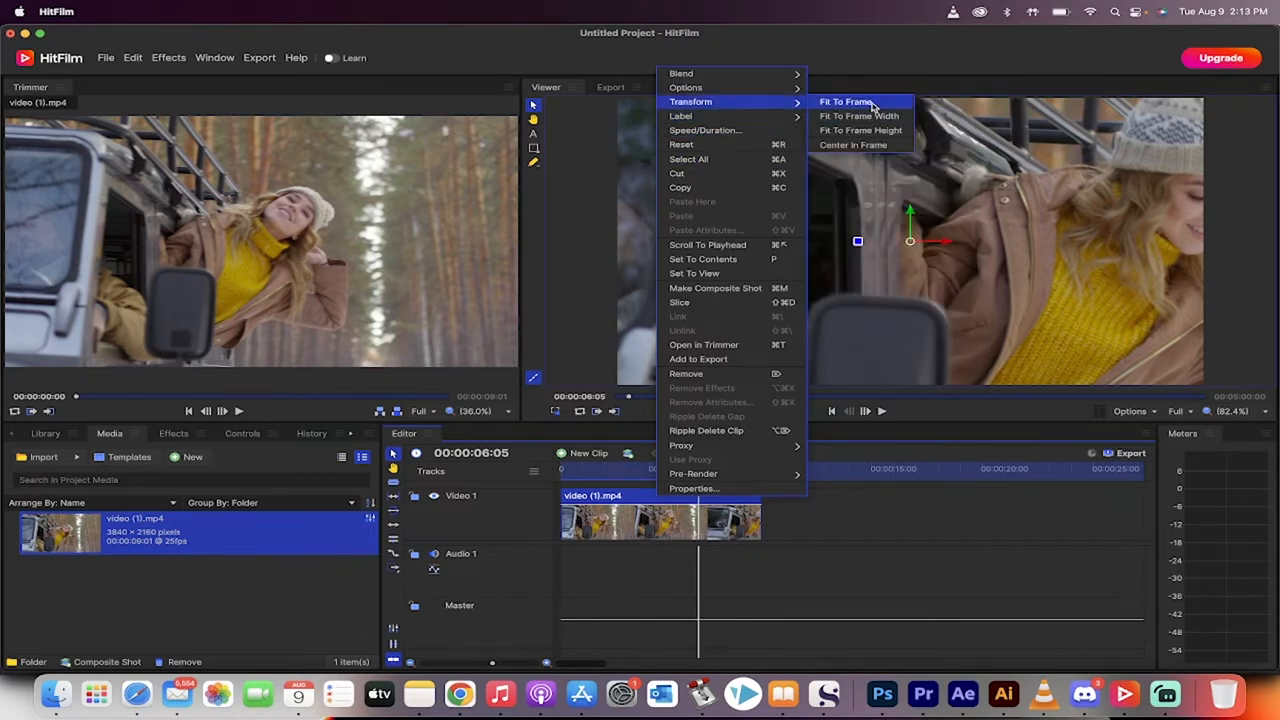
click(846, 100)
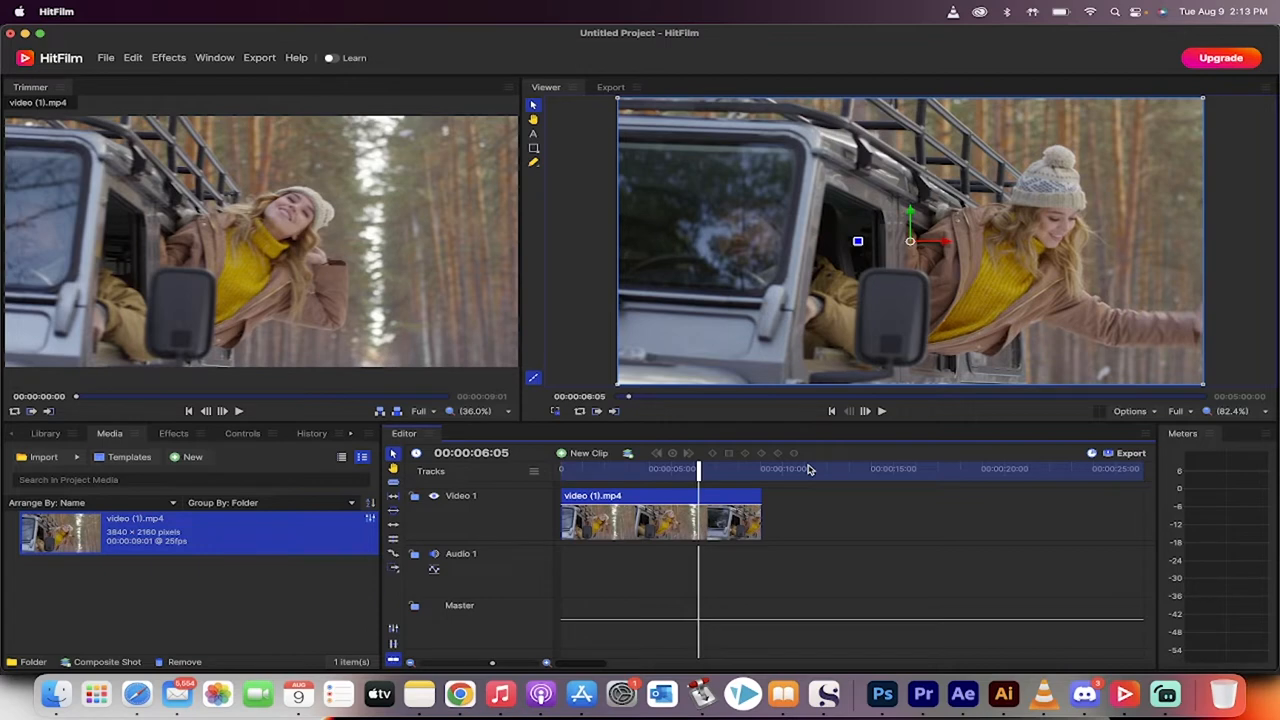
mouse_move(700, 476)
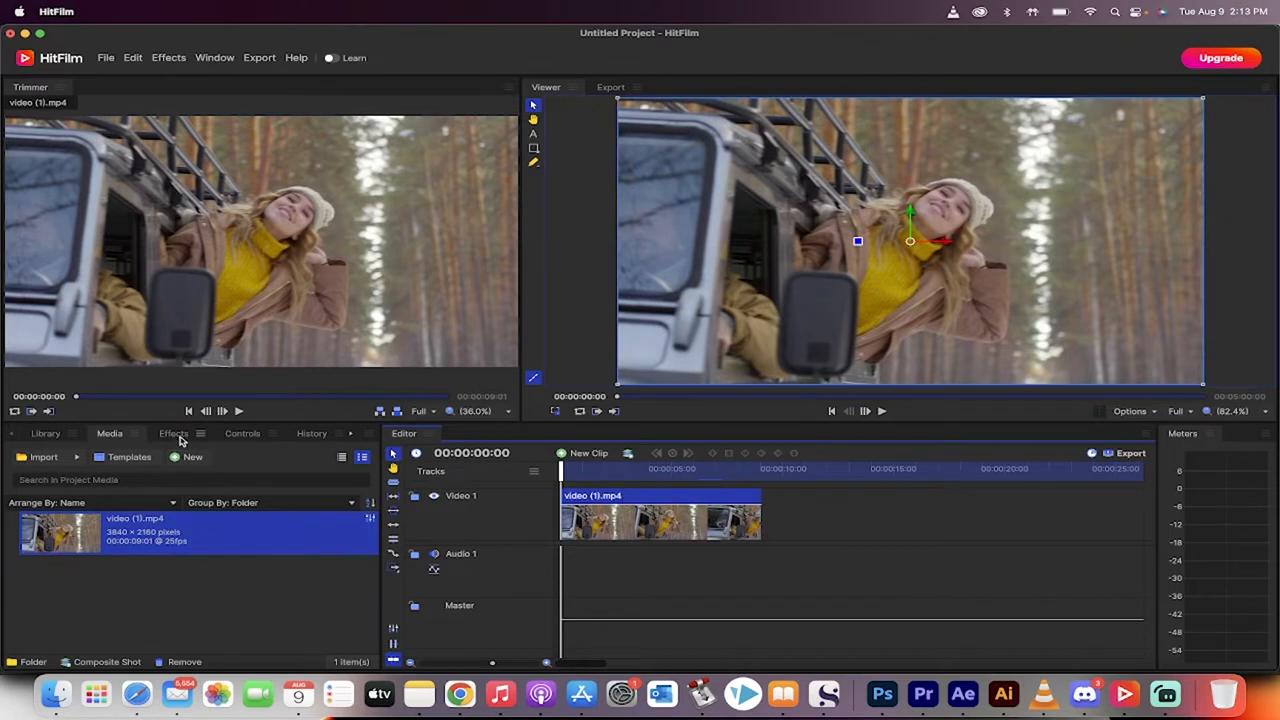
- Search the effects list for 'blur' and scroll down to Distort > Witness Protection
click(172, 432)
text(blur)
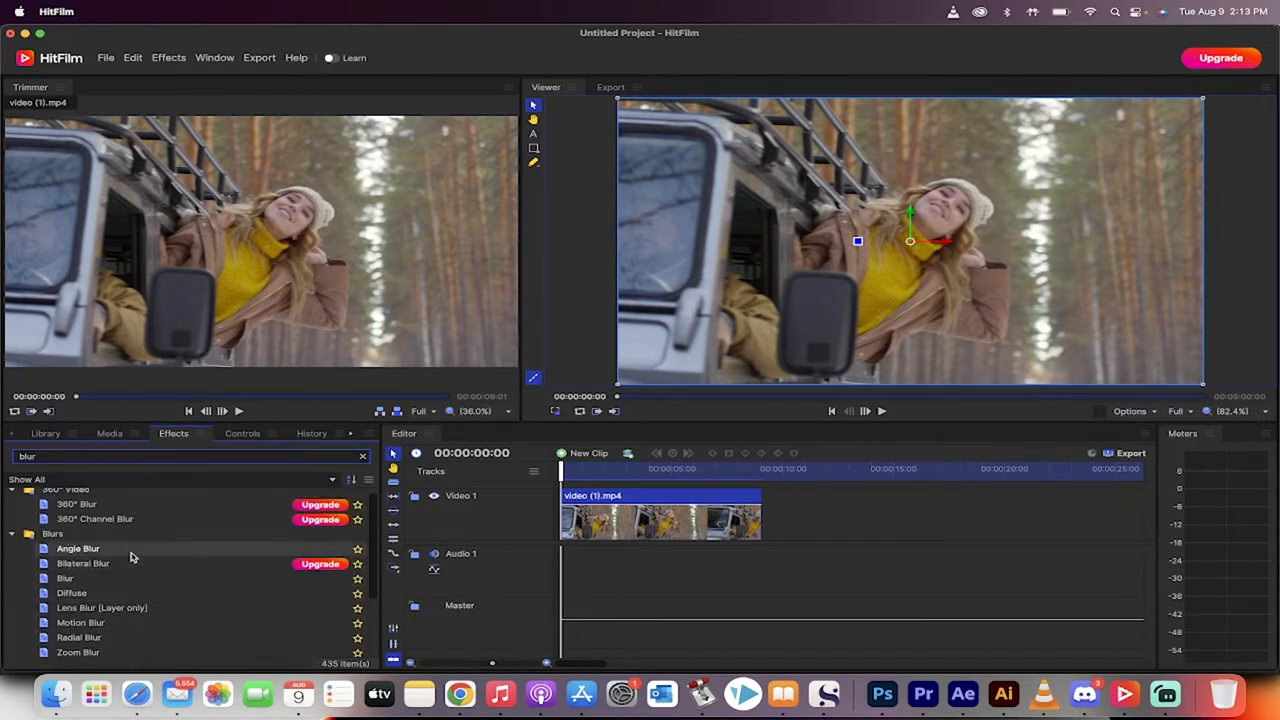
scroll(down, 3)
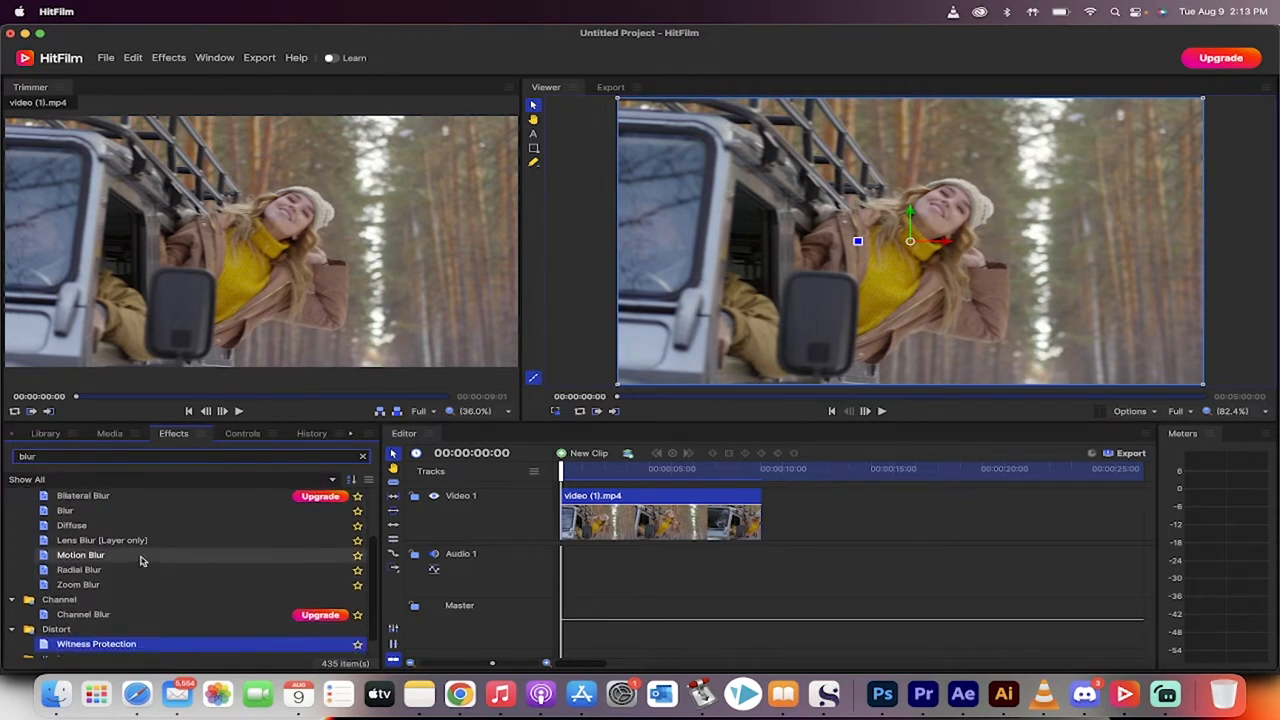
scroll(down, 3)
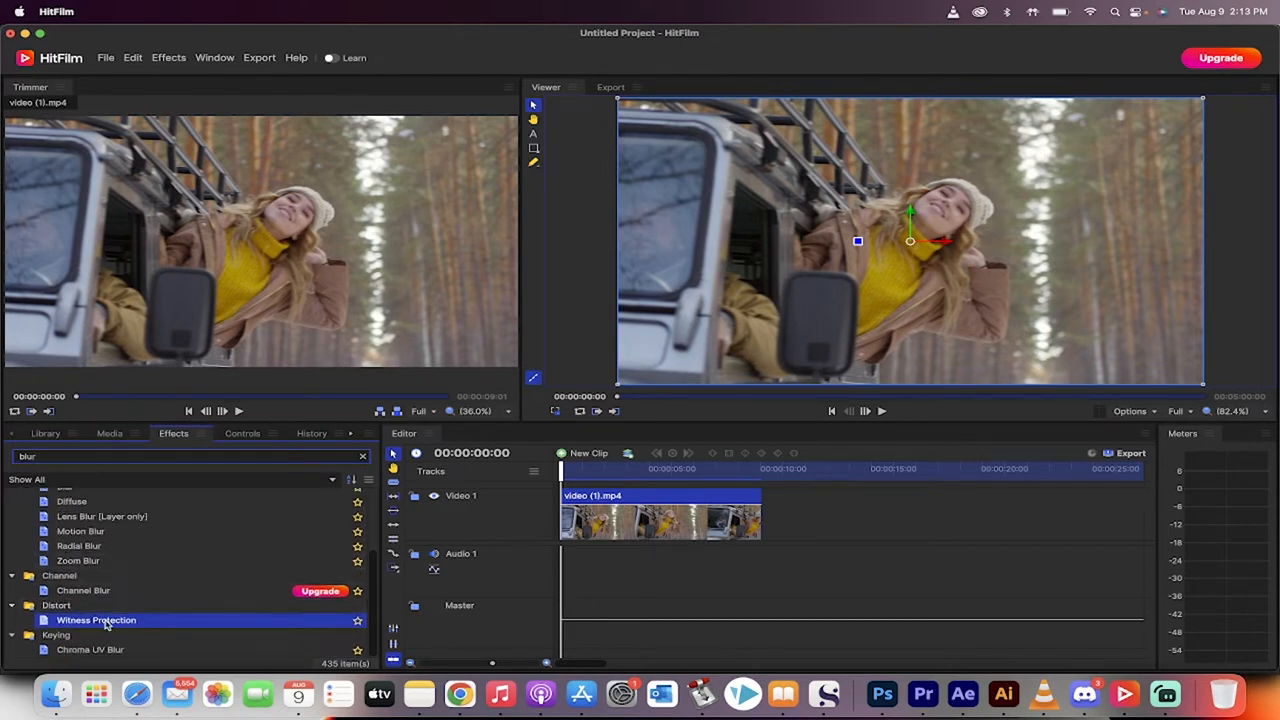
mouse_move(96, 620)
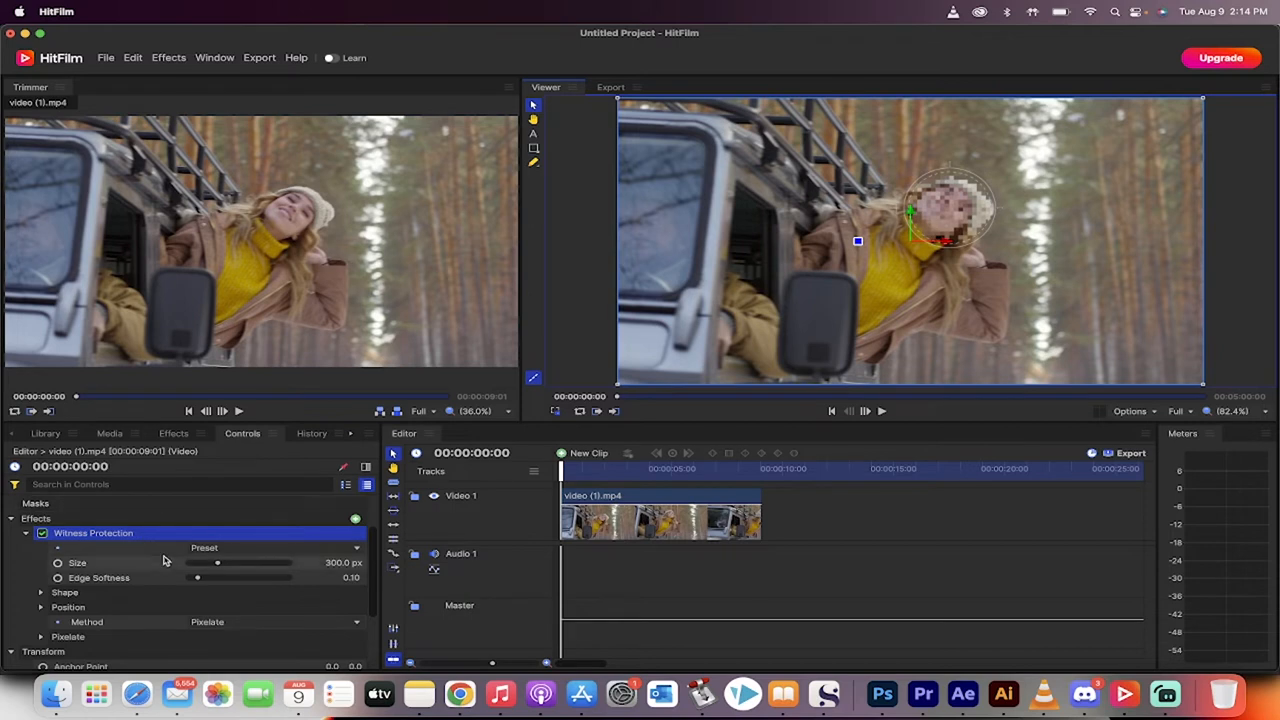
- Enlarge the blur's Size near her face and expand Shape and Position to expose the Center values
drag(216, 562, 240, 562)
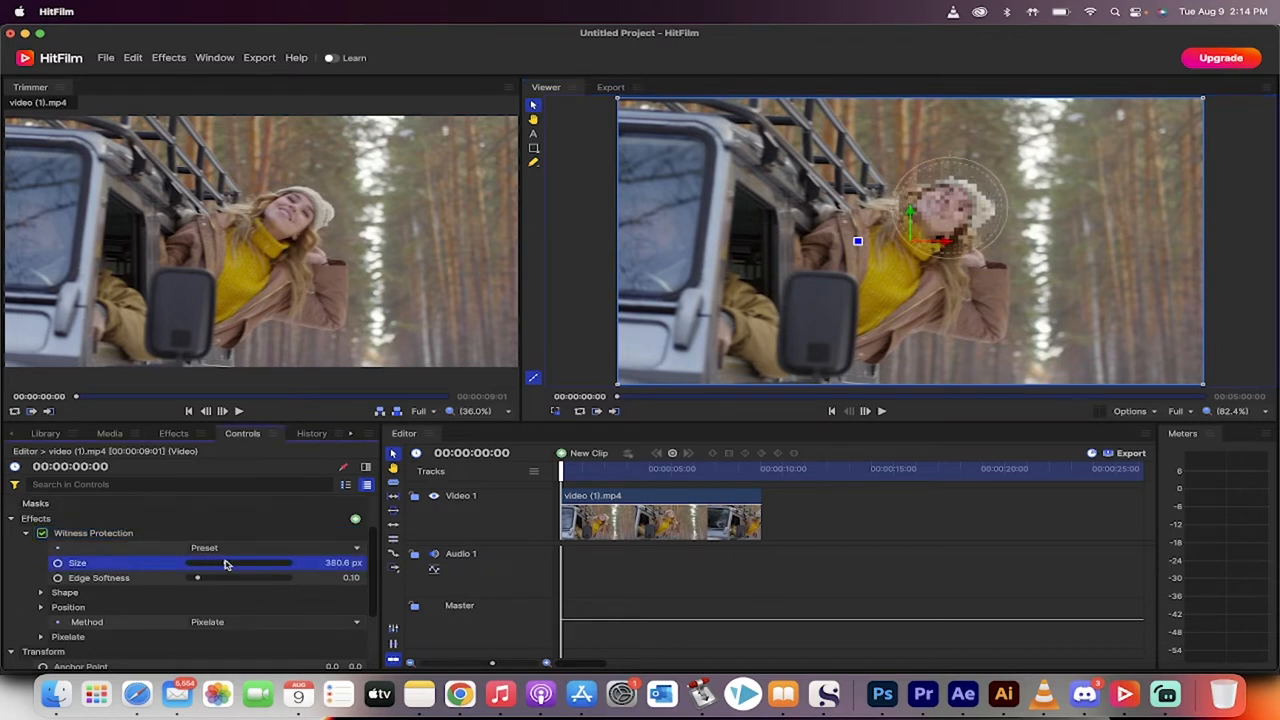
mouse_move(90, 556)
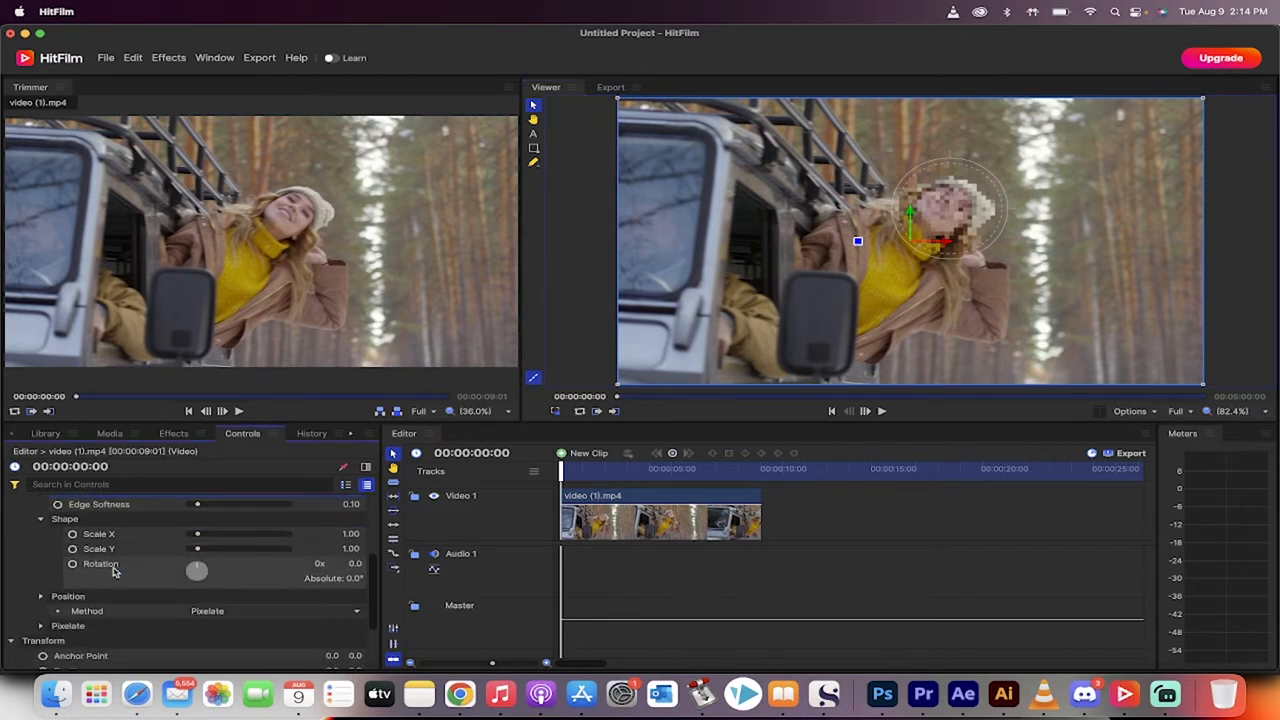
click(68, 596)
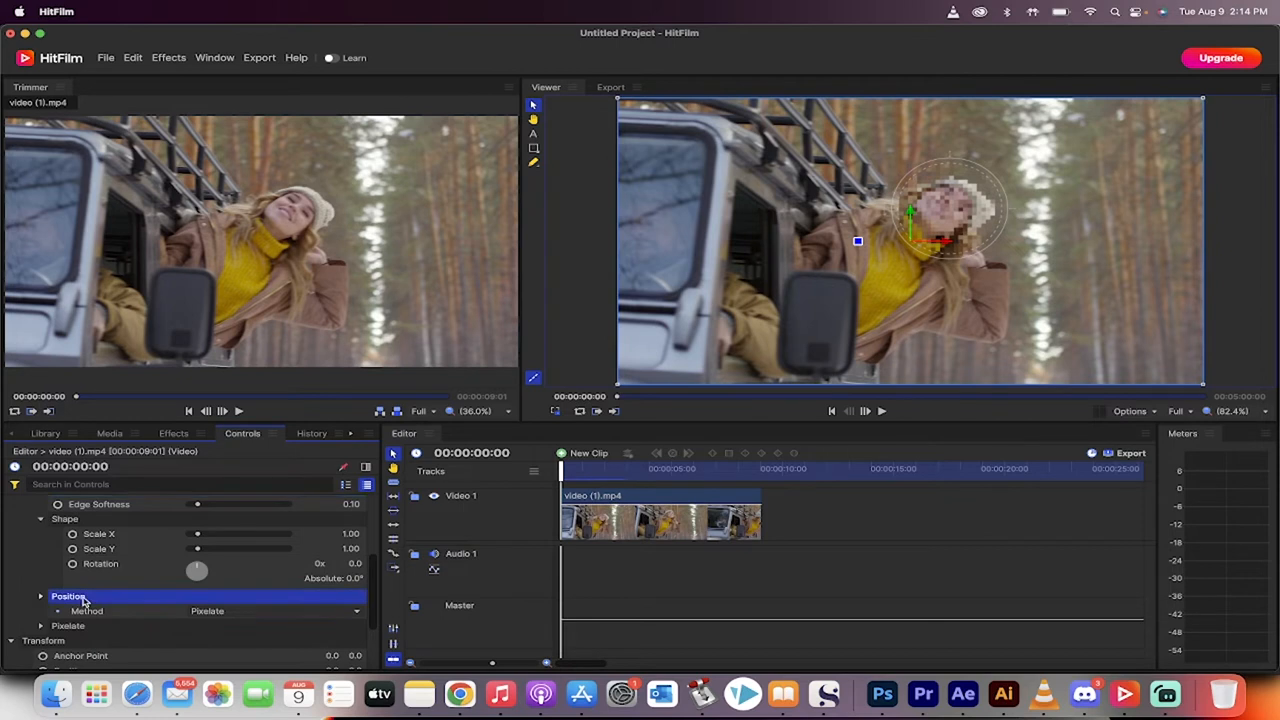
click(40, 596)
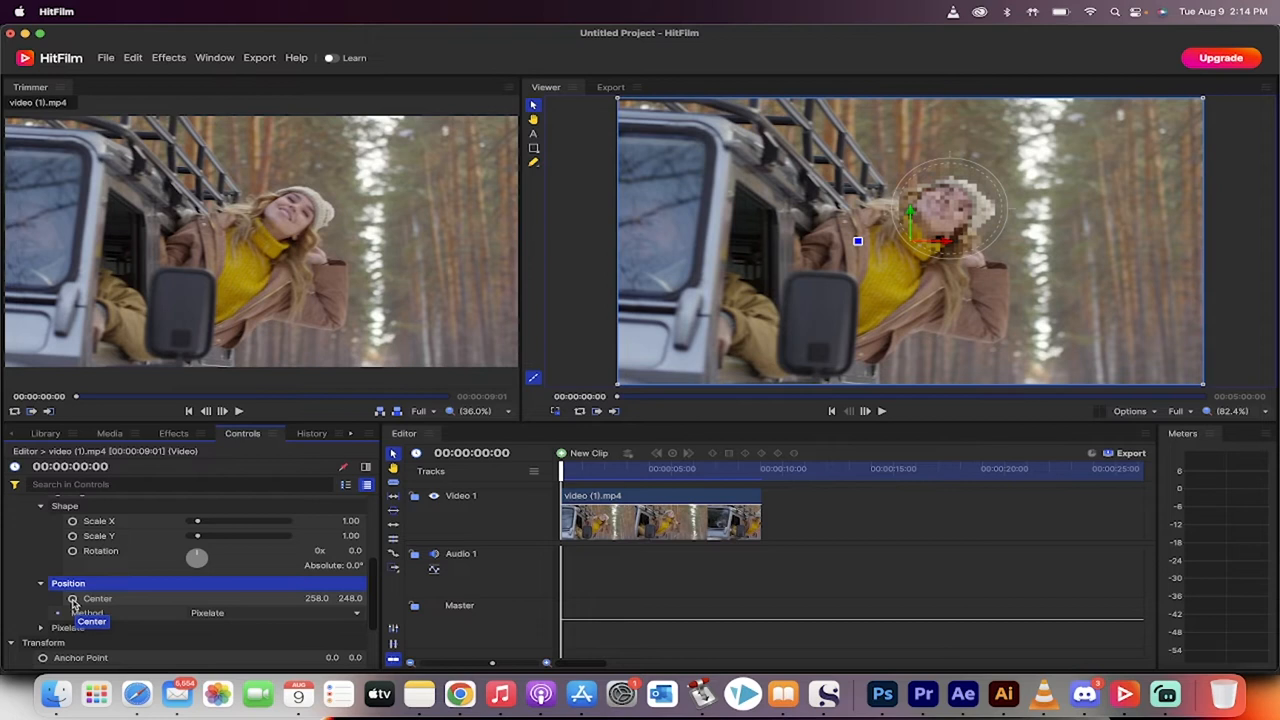
- Enable keyframing on Center and drag the blur onto her face at this moment of the clip
click(72, 598)
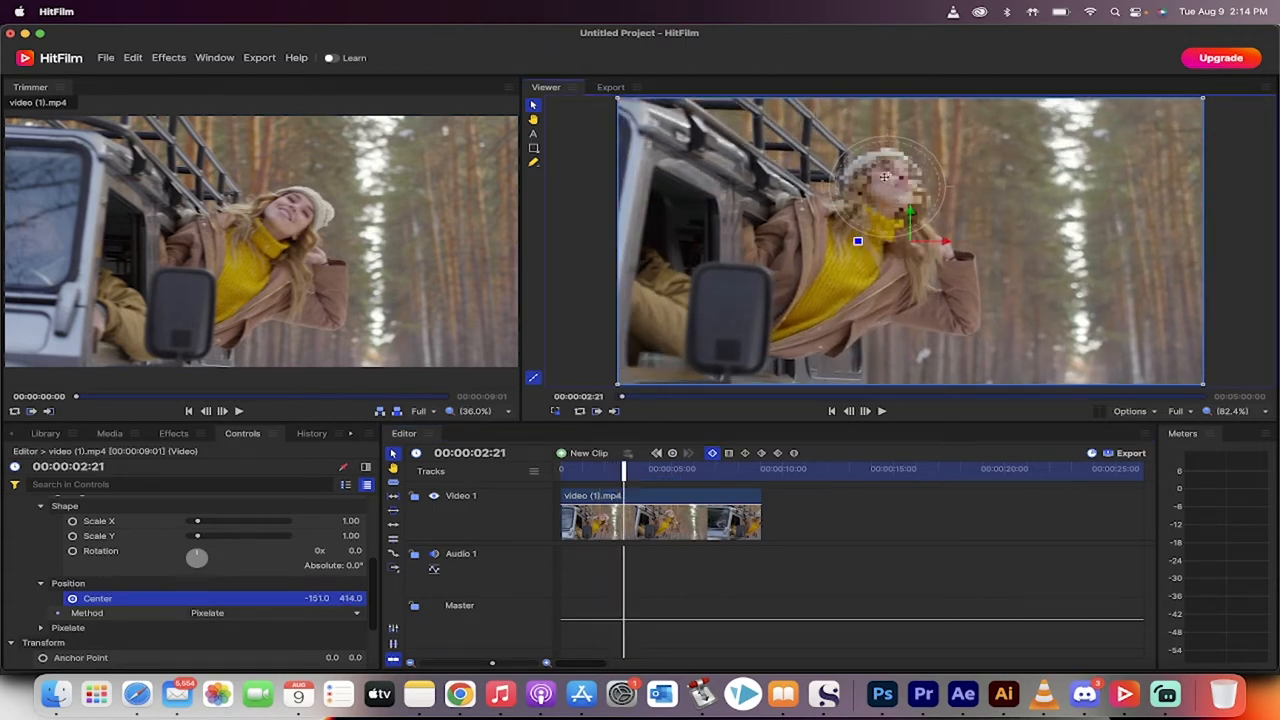
drag(624, 468, 632, 468)
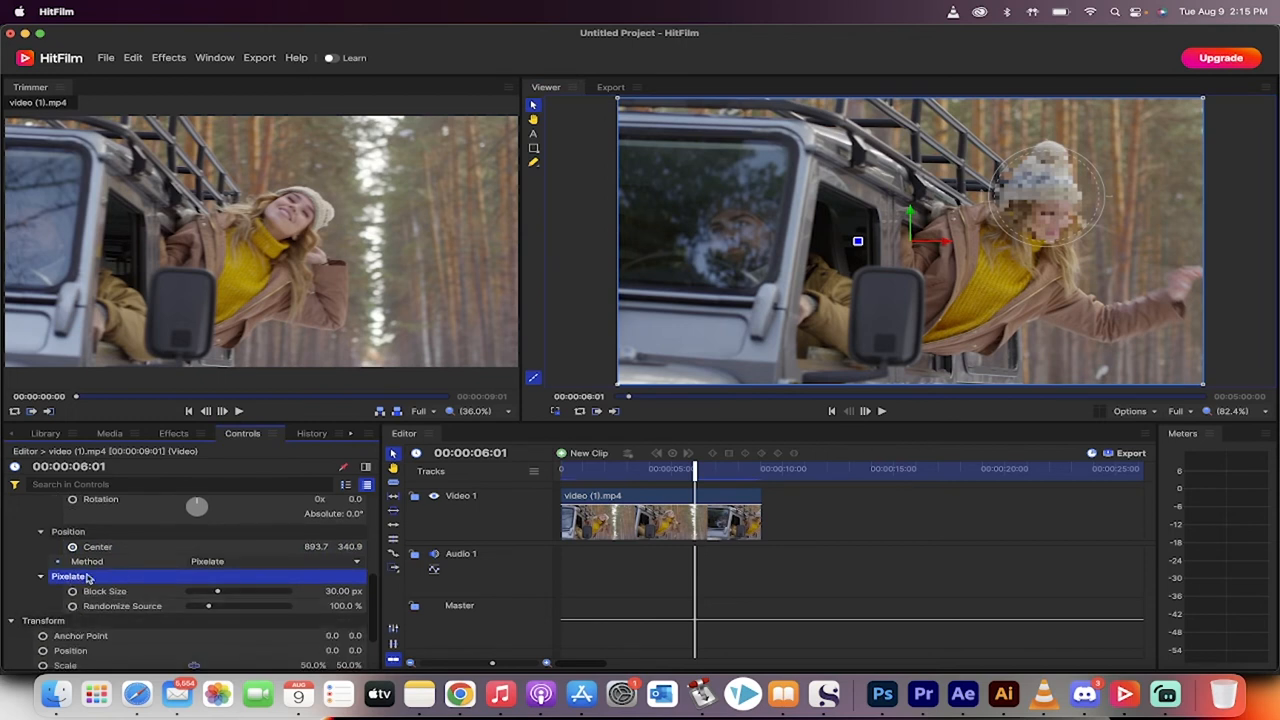
mouse_move(218, 590)
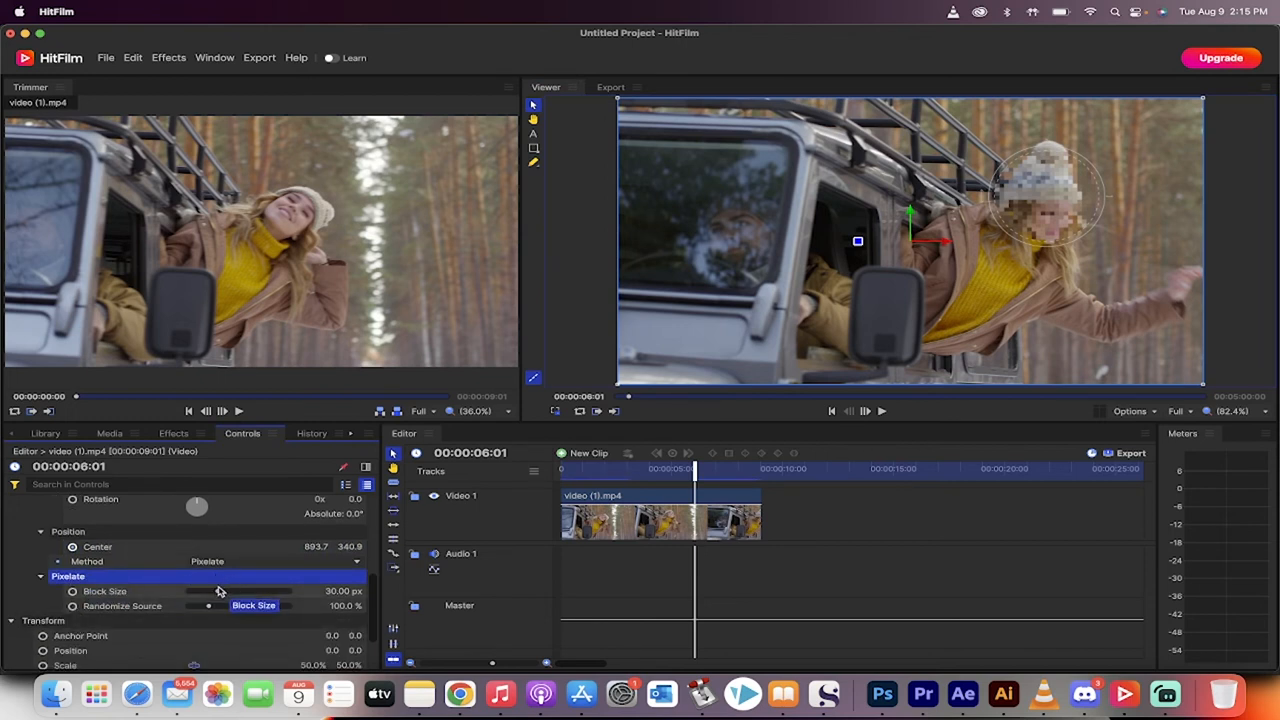
- Coarsen Pixelate Block Size to about 40 and adjust Randomize Source, scrubbing earlier to review the blur
drag(188, 592, 252, 592)
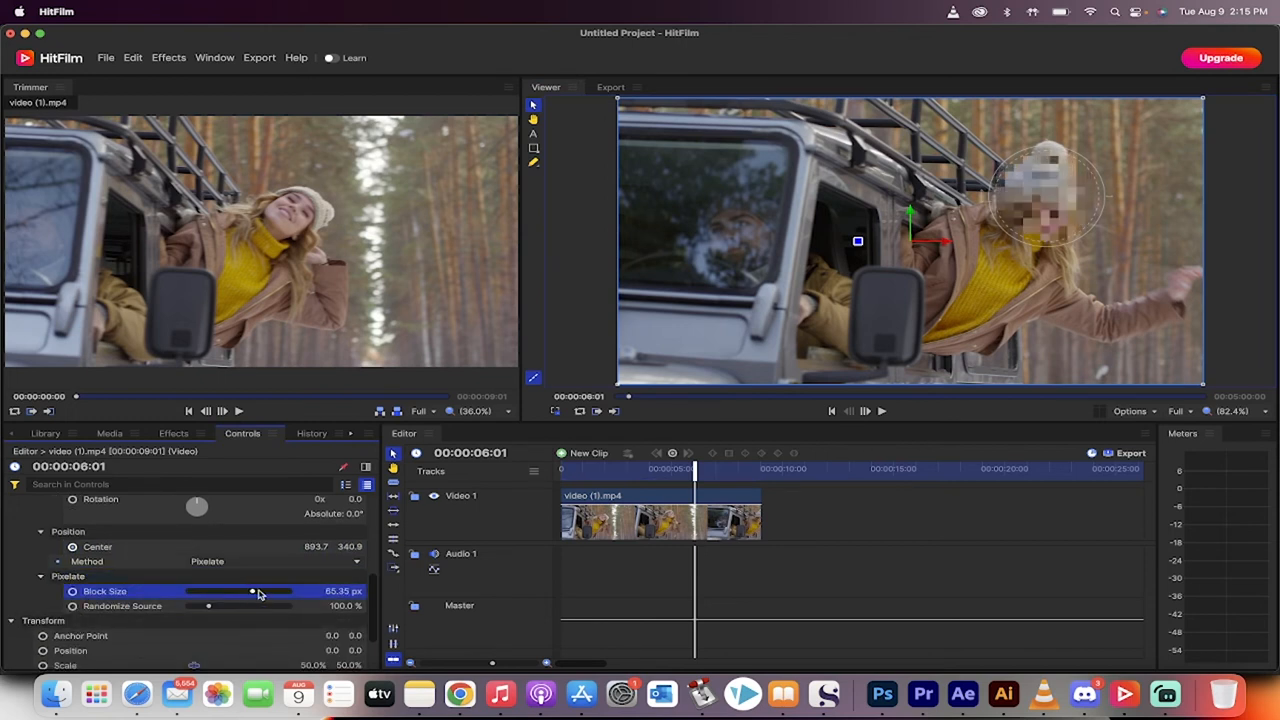
drag(252, 592, 278, 592)
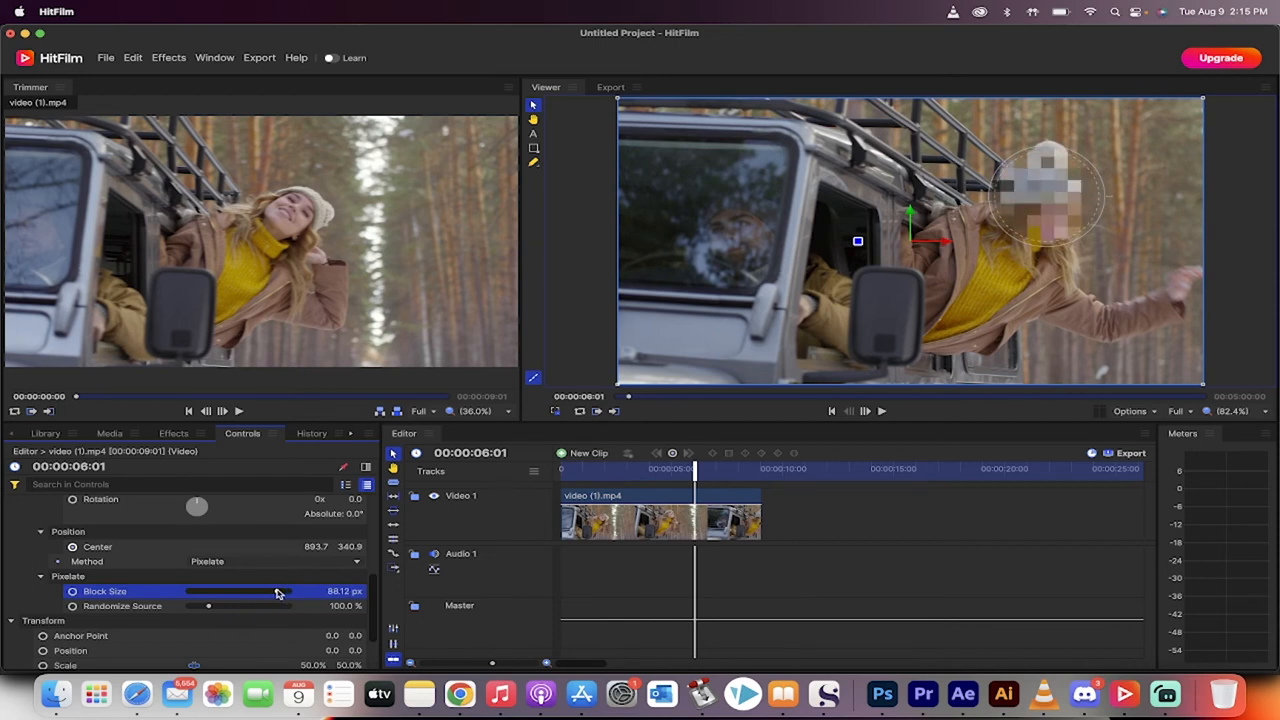
drag(208, 606, 244, 606)
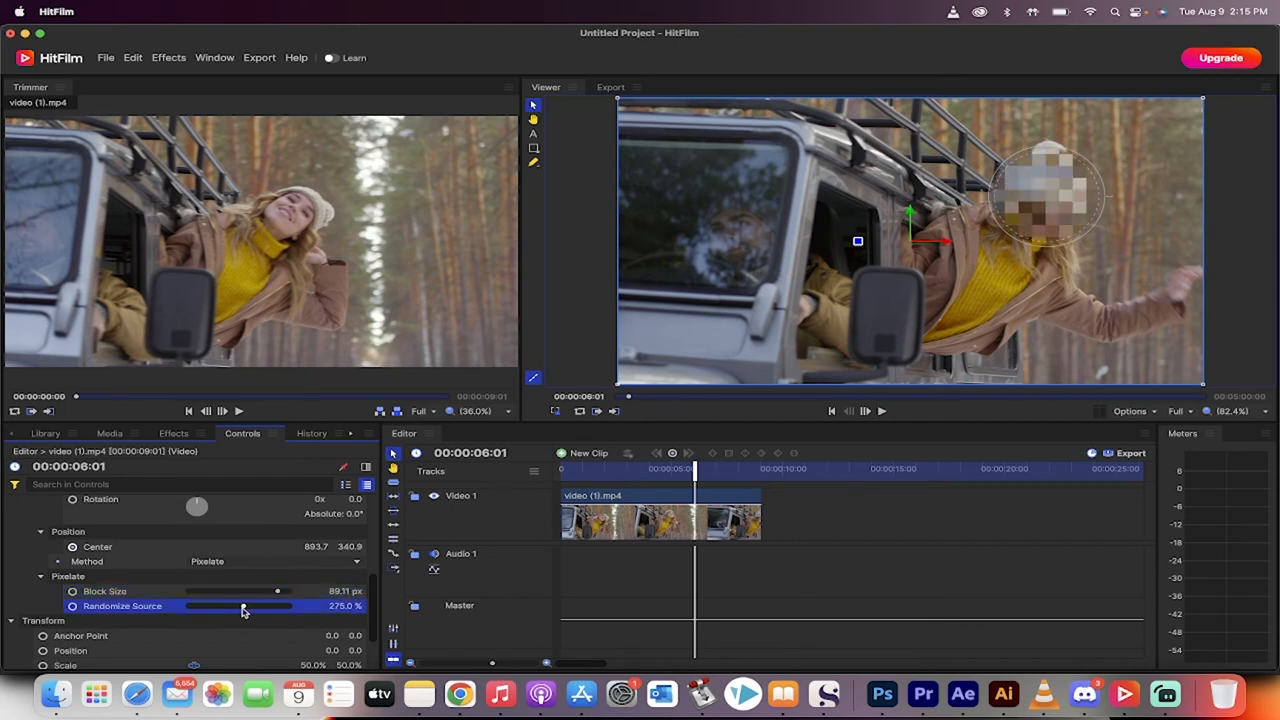
drag(276, 606, 224, 606)
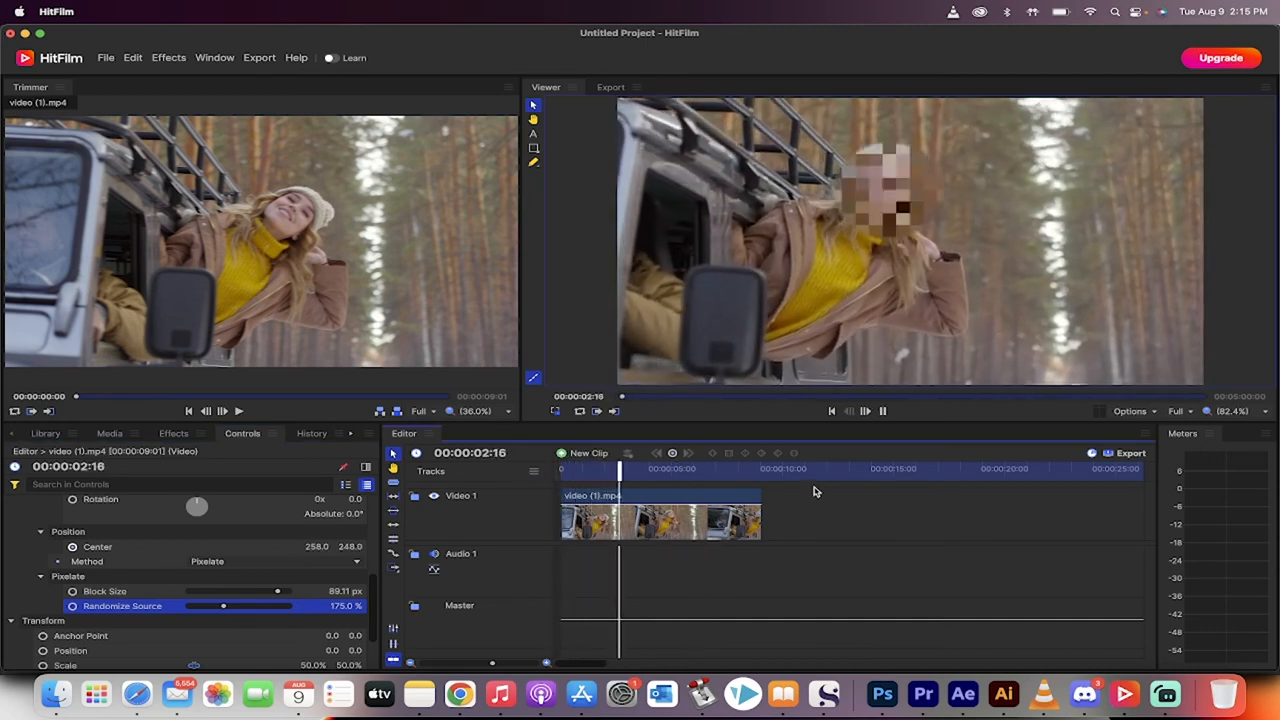
drag(276, 592, 236, 592)
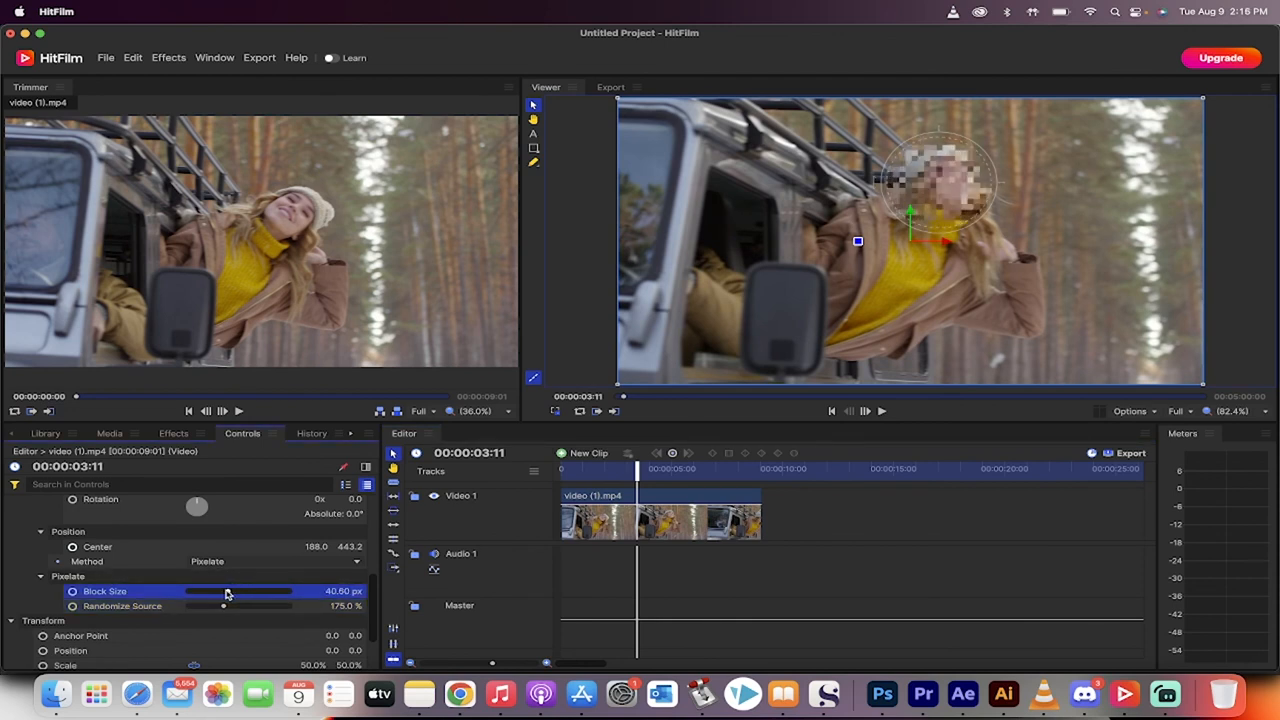
drag(224, 604, 210, 604)
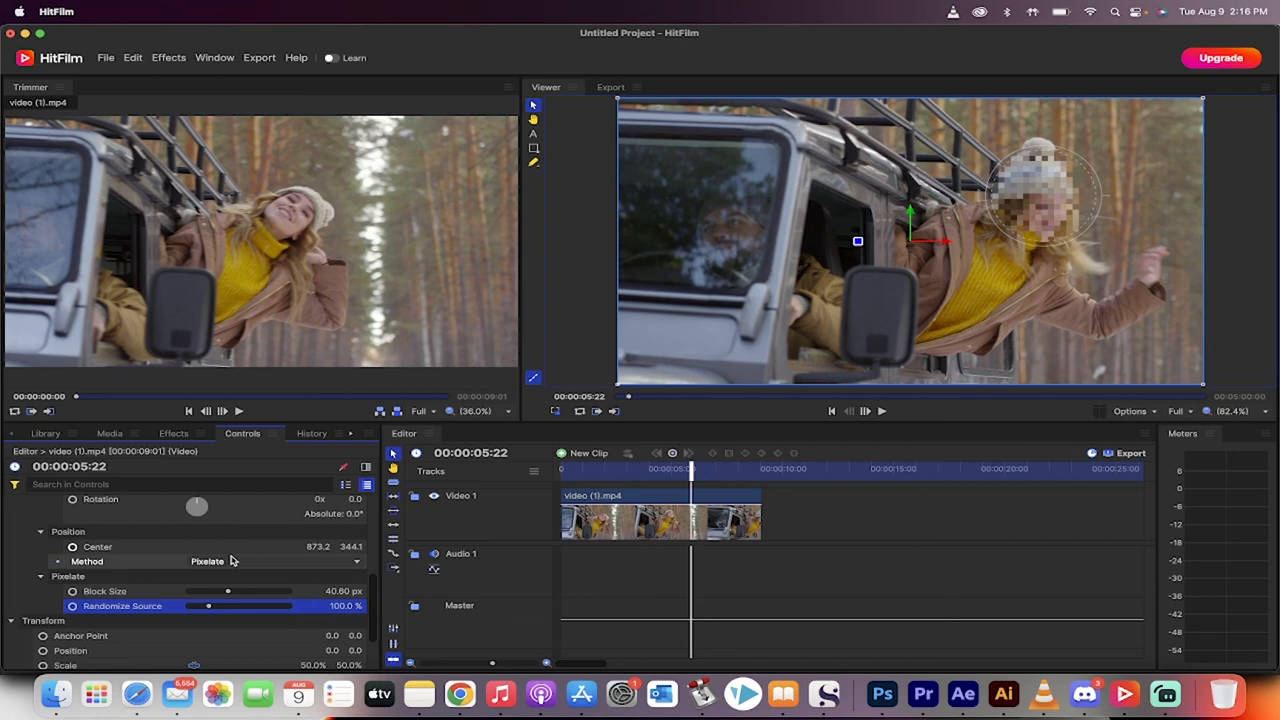
mouse_move(620, 692)
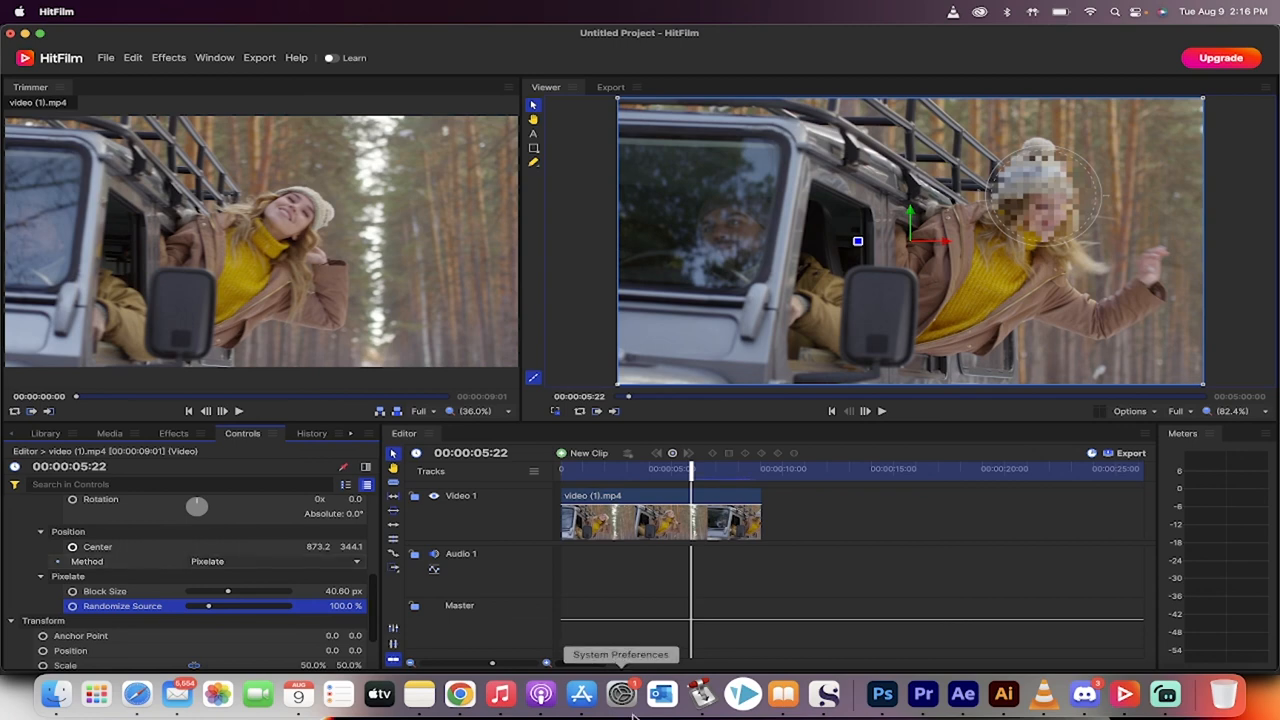